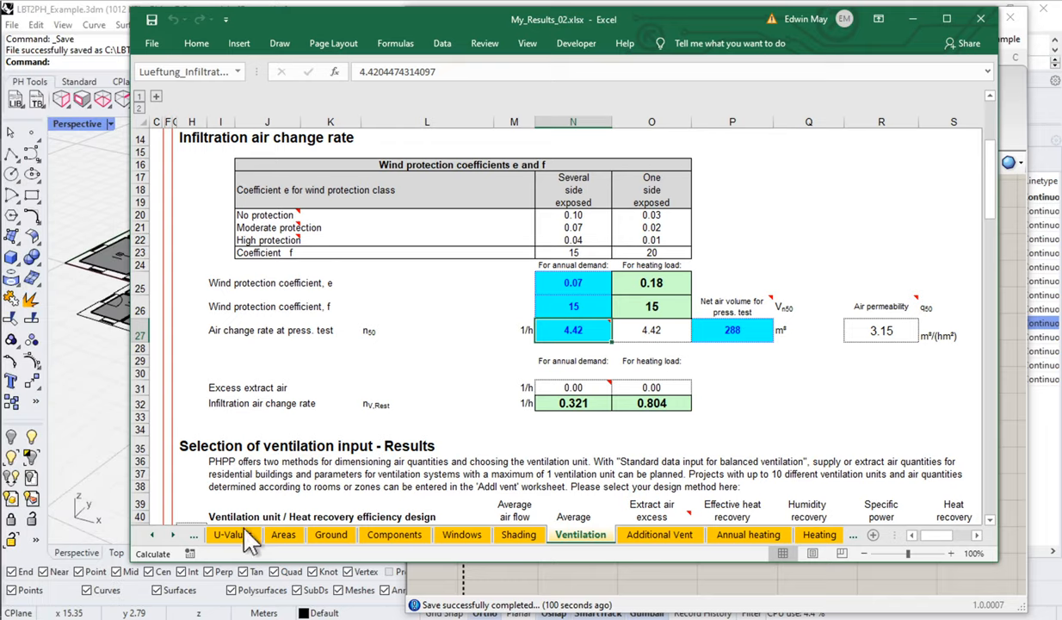
mouse_move(312, 540)
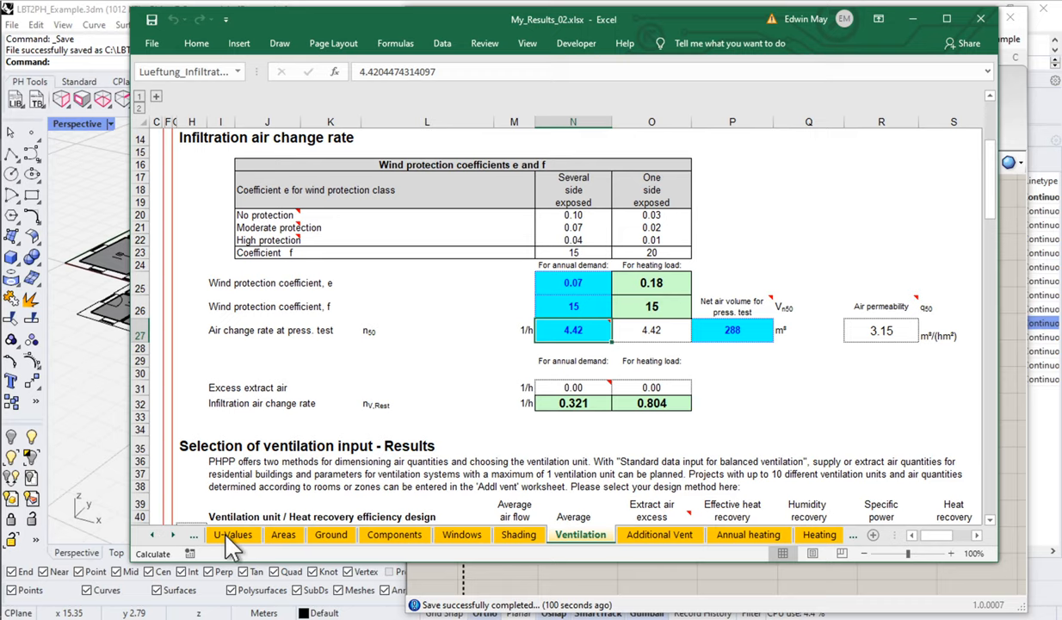
Step: On the Verification sheet, inspect cell I34's 110.9 m² treated floor area formula (=Areas!N8)
click(285, 536)
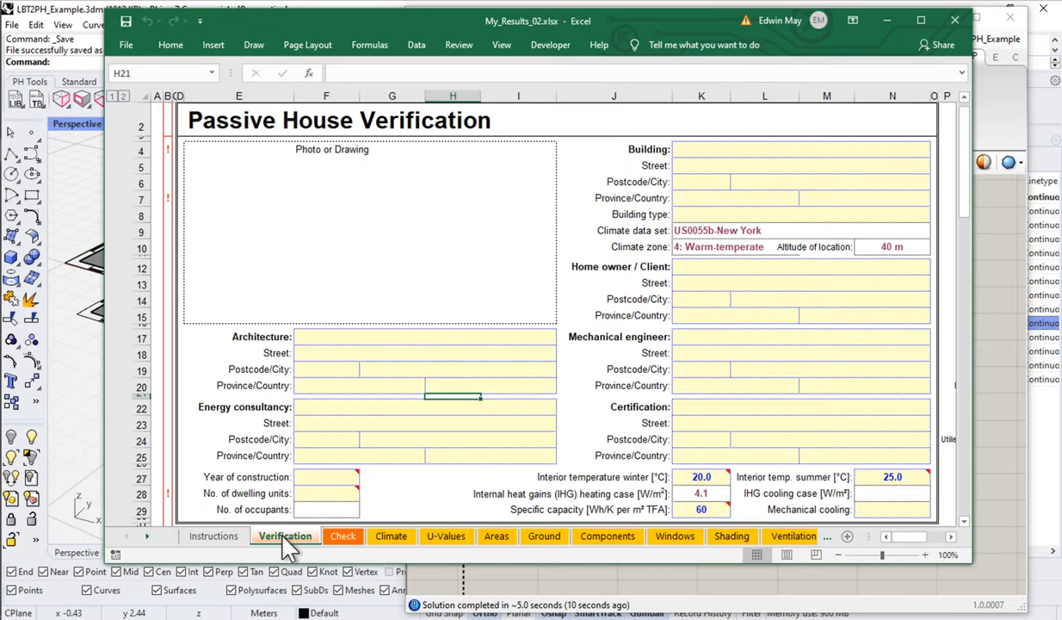
scroll(down, 3)
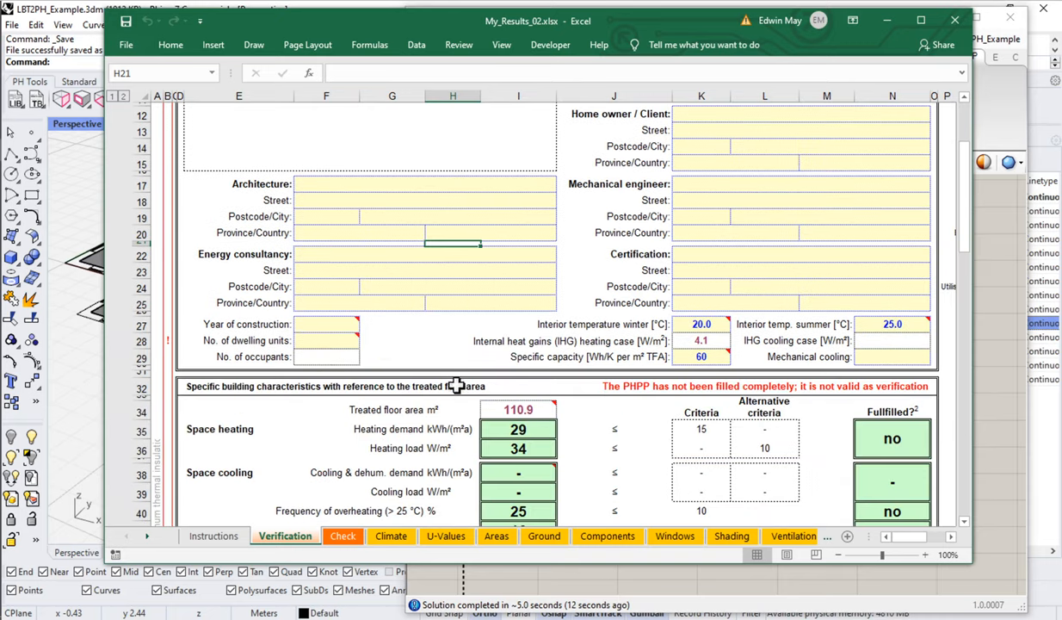
click(518, 410)
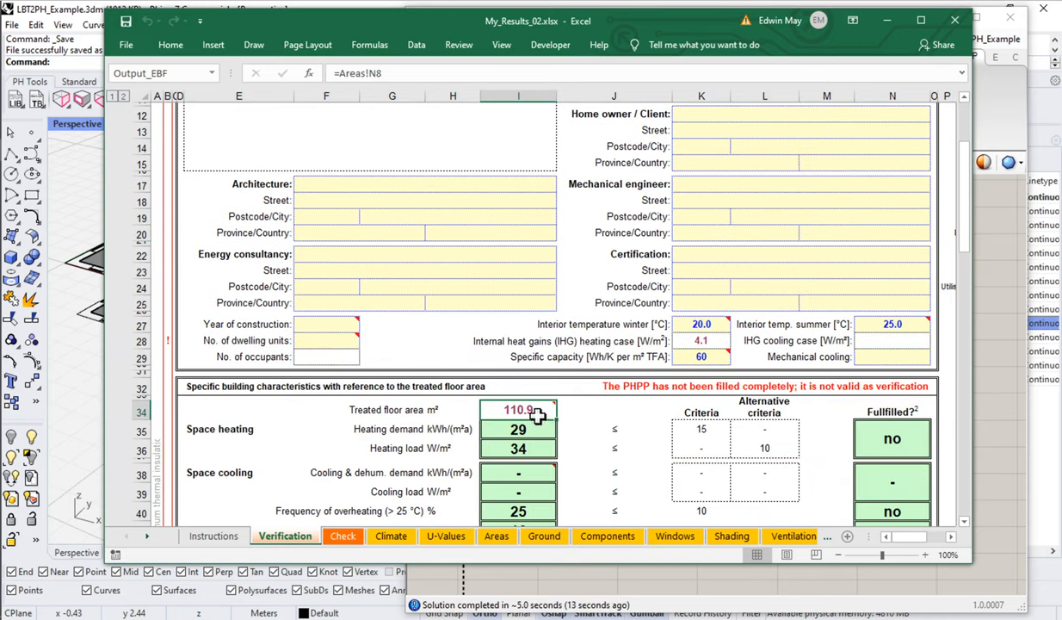
mouse_move(519, 409)
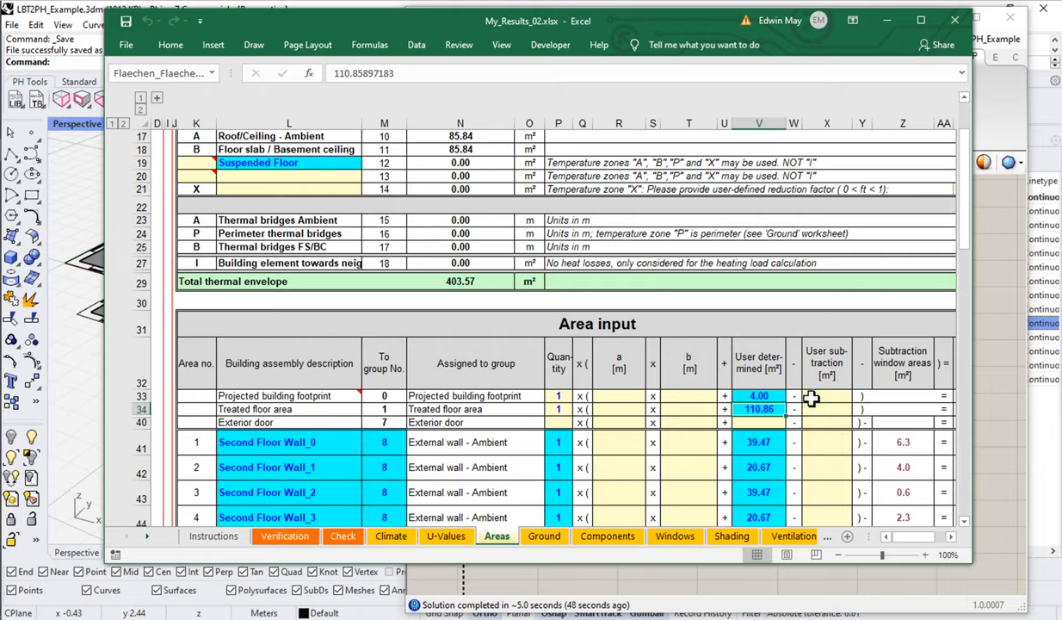
mouse_move(772, 384)
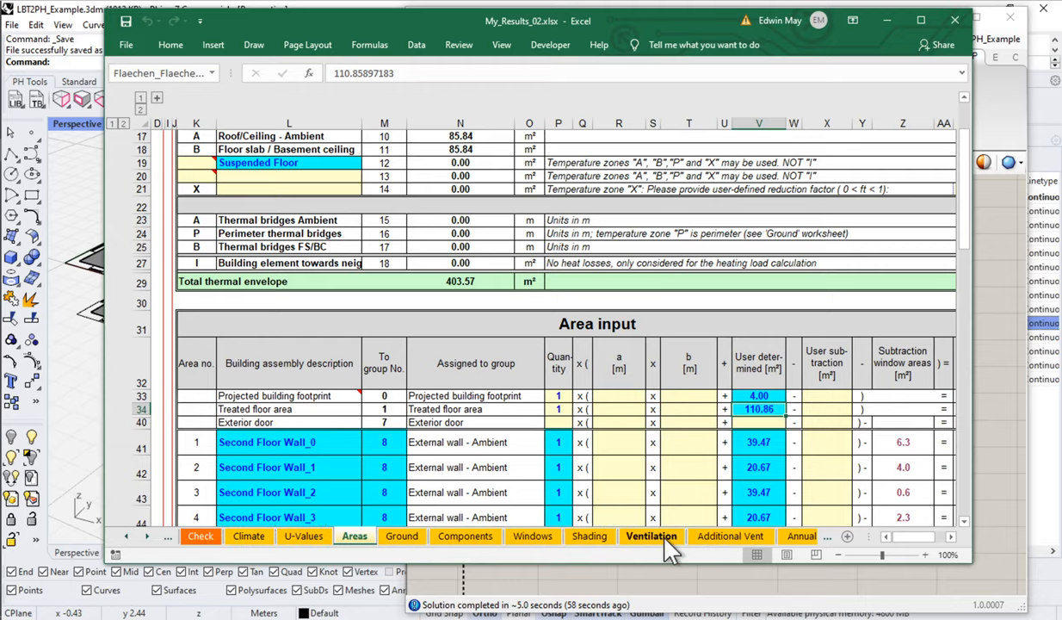
Step: Switch to the Ventilation sheet to view the 288 m³ net air volume
click(651, 535)
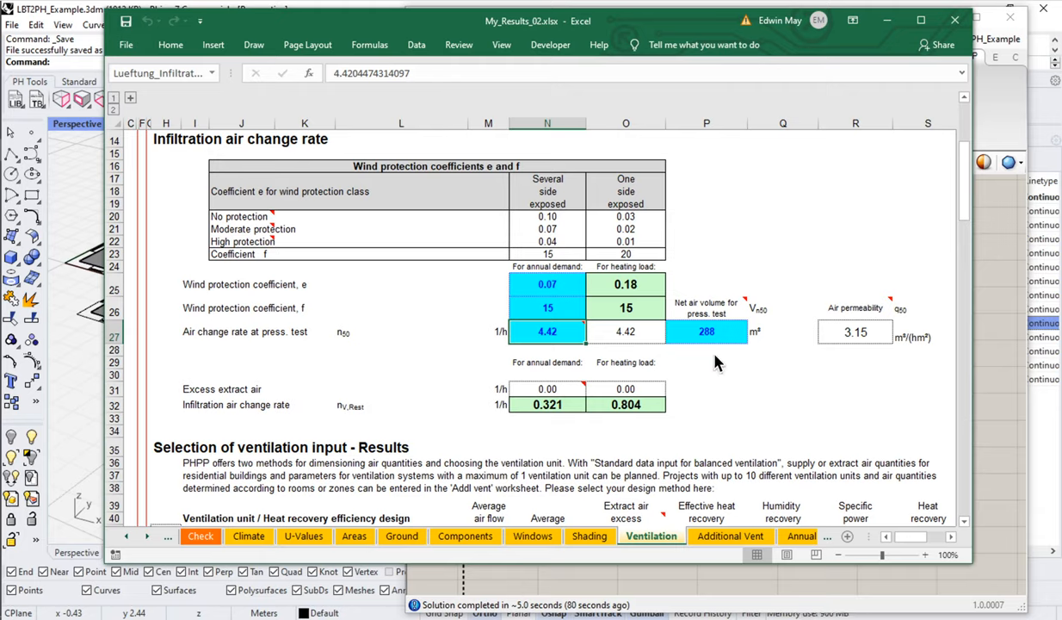
mouse_move(723, 348)
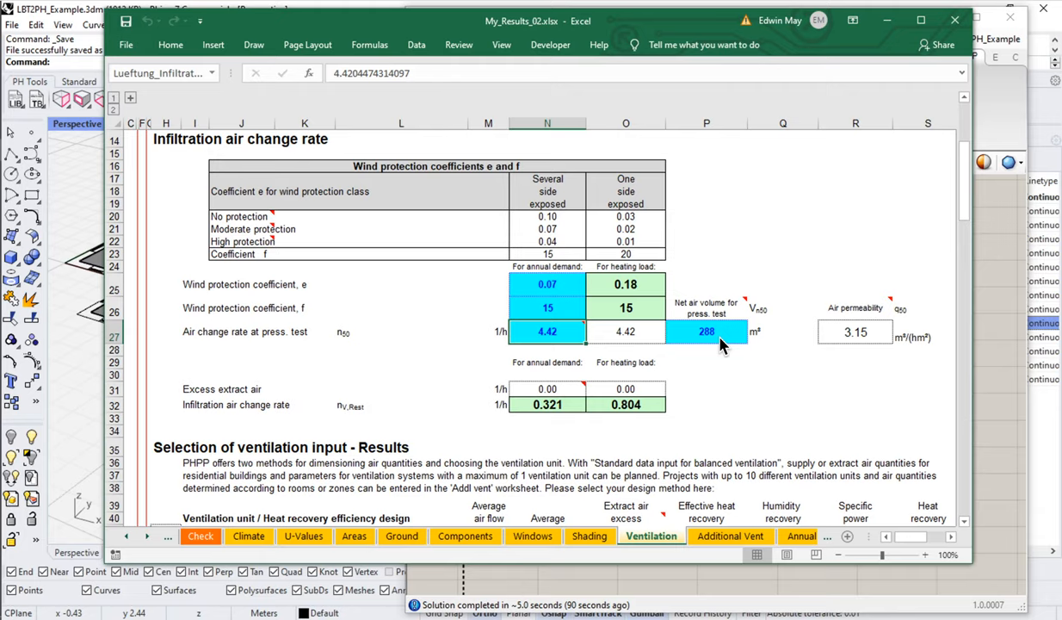
mouse_move(727, 360)
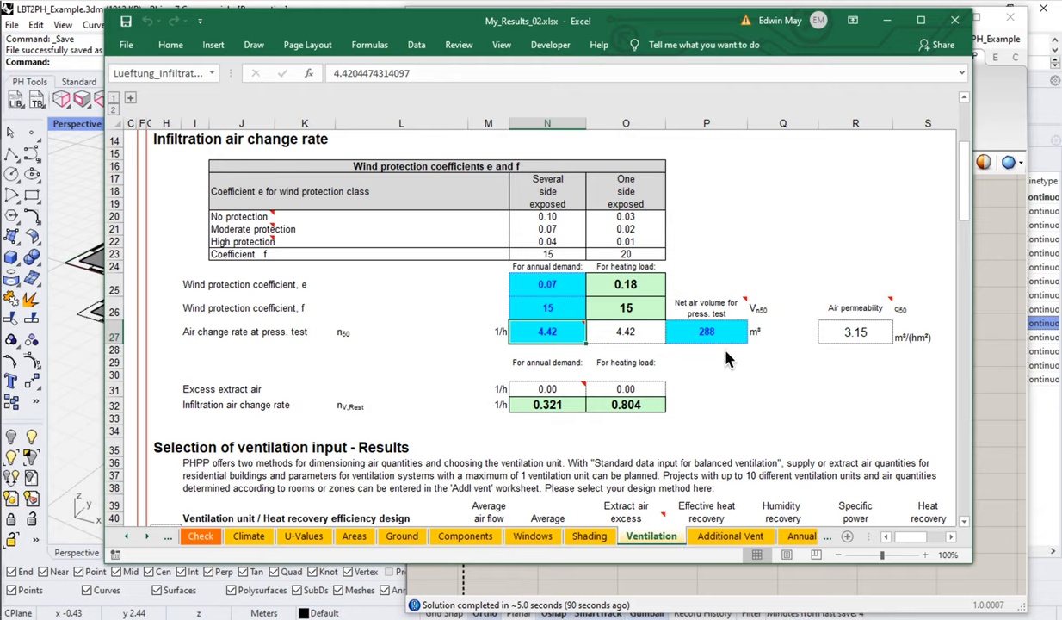
mouse_move(714, 346)
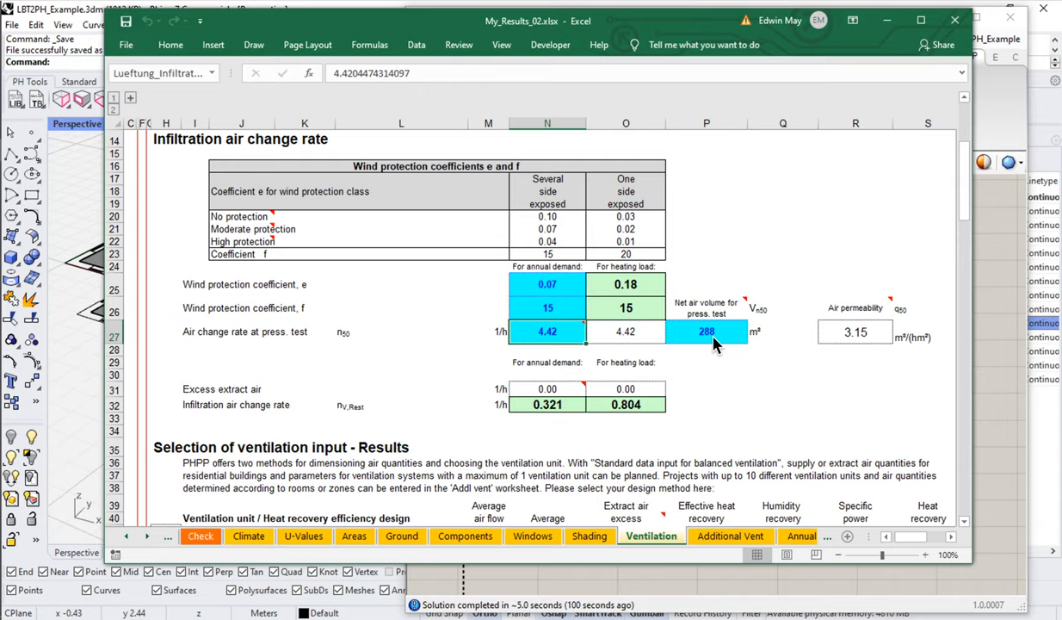
mouse_move(730, 330)
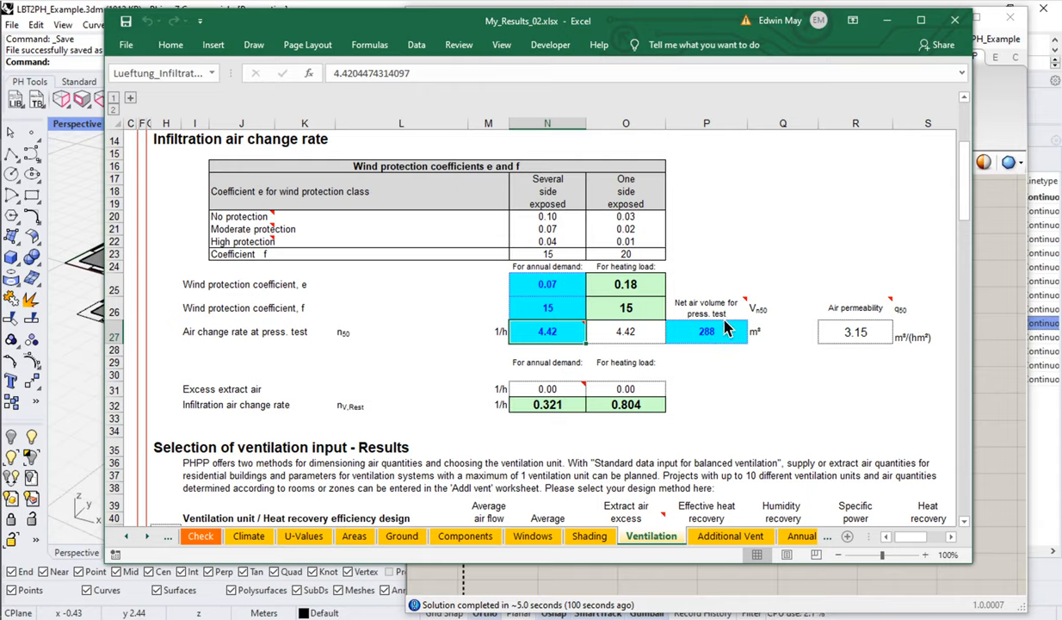
mouse_move(990, 316)
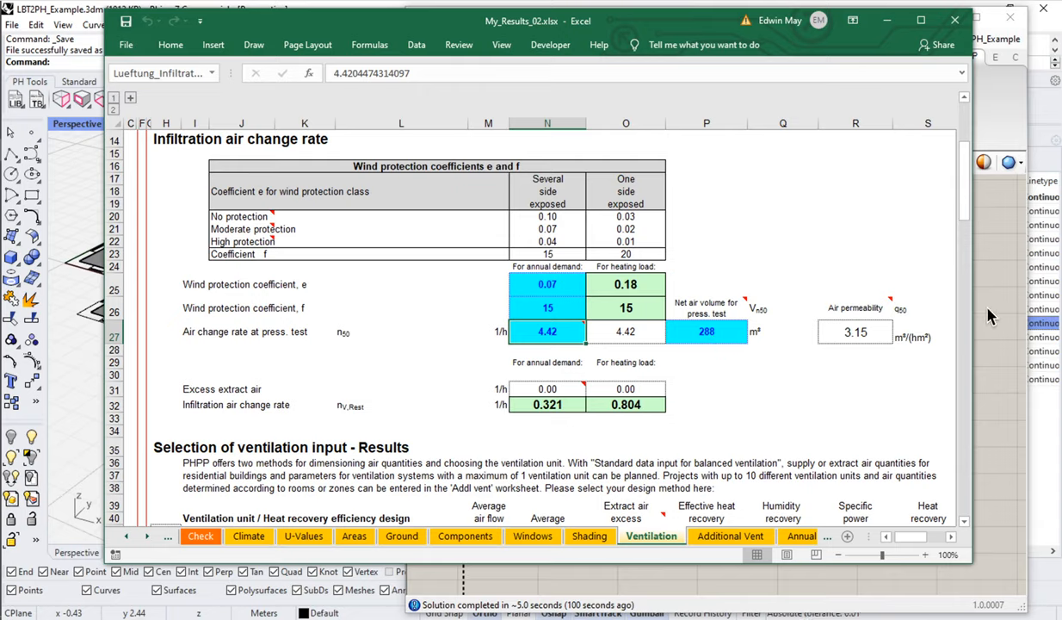
mouse_move(1011, 265)
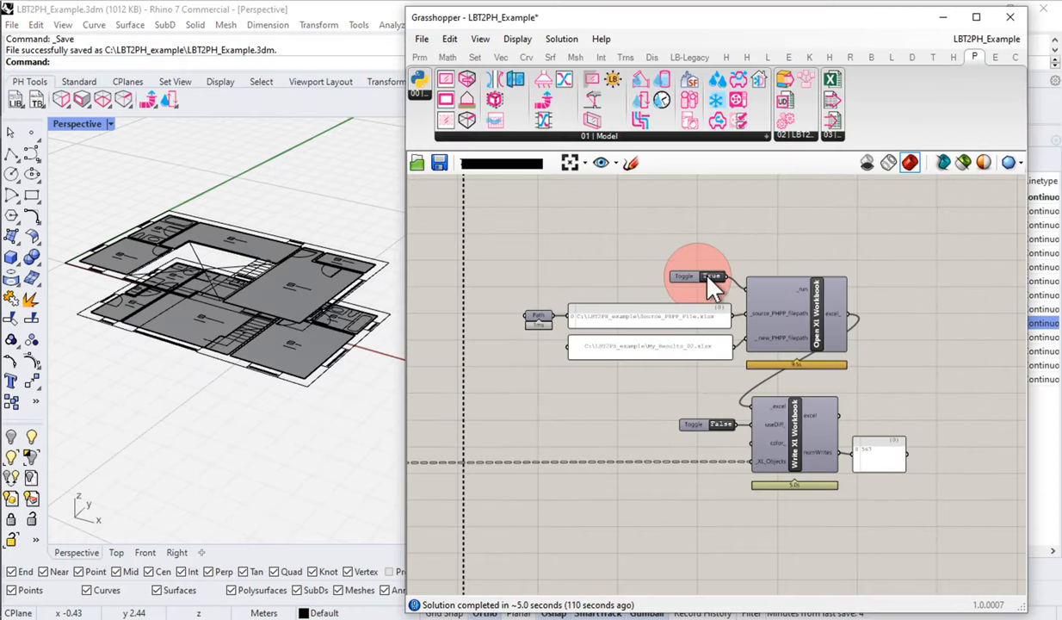
Step: Run the workbook connection and attach a Brep container to the space_breps_ output
click(697, 275)
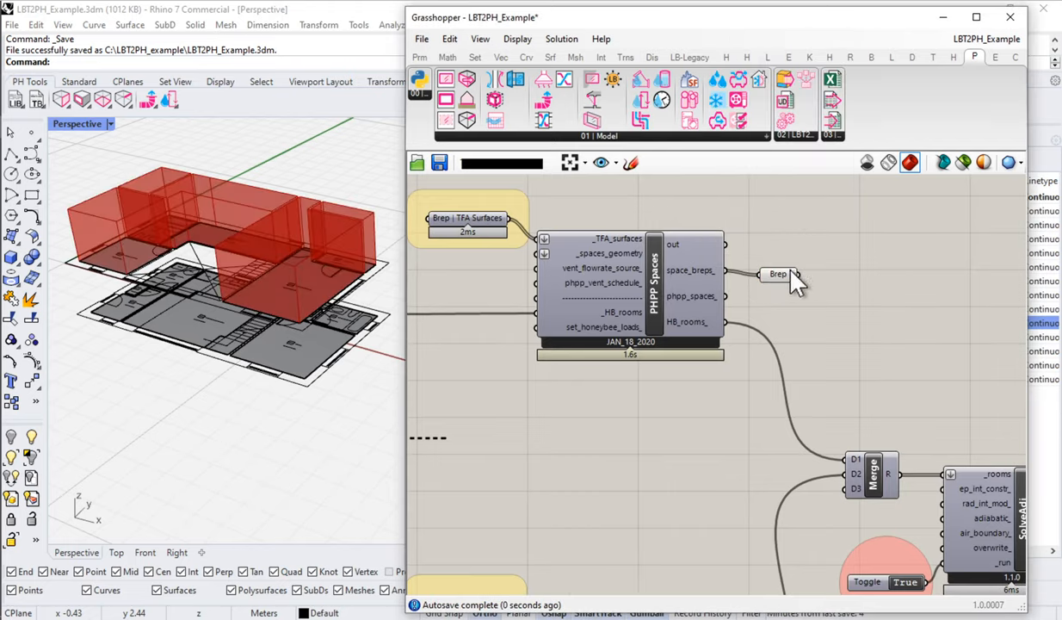
click(777, 273)
text(bre)
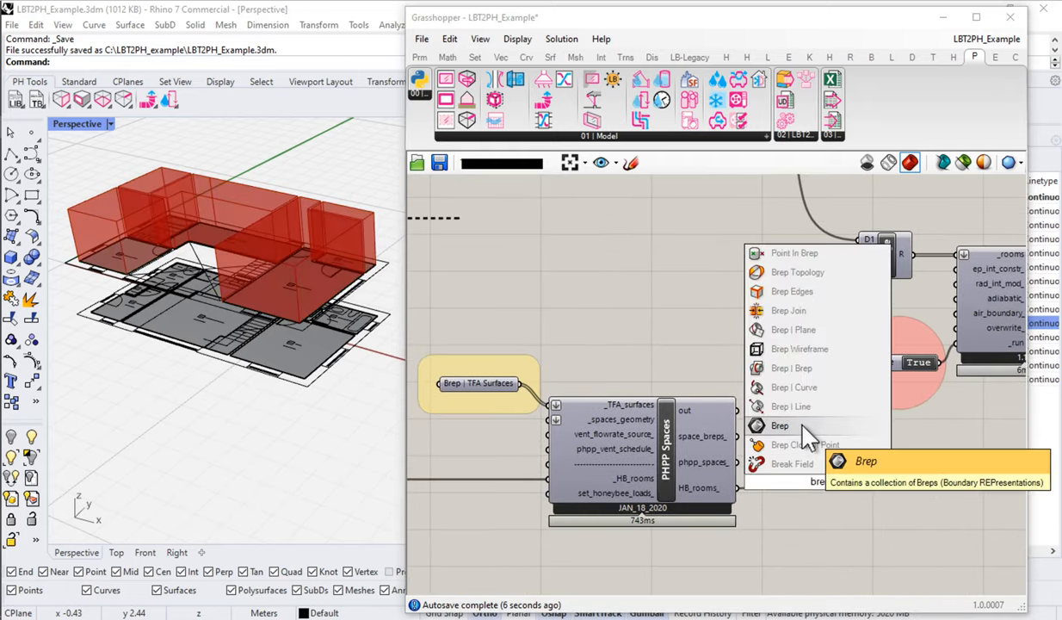
click(779, 425)
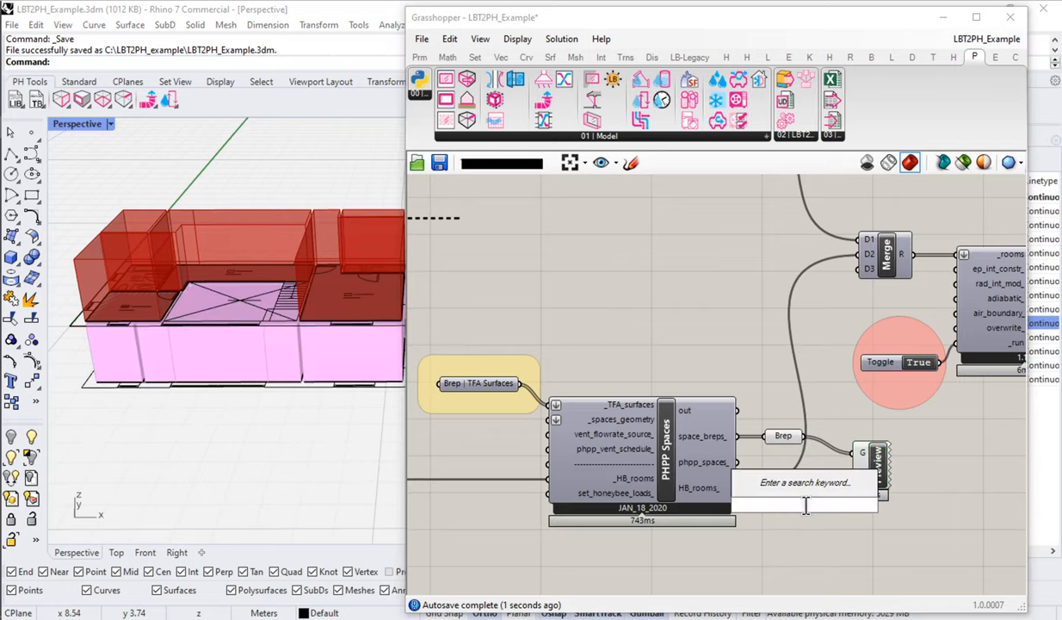
Step: Add a Swatch to the Custom Preview material input and set its colour to blue
text(matr)
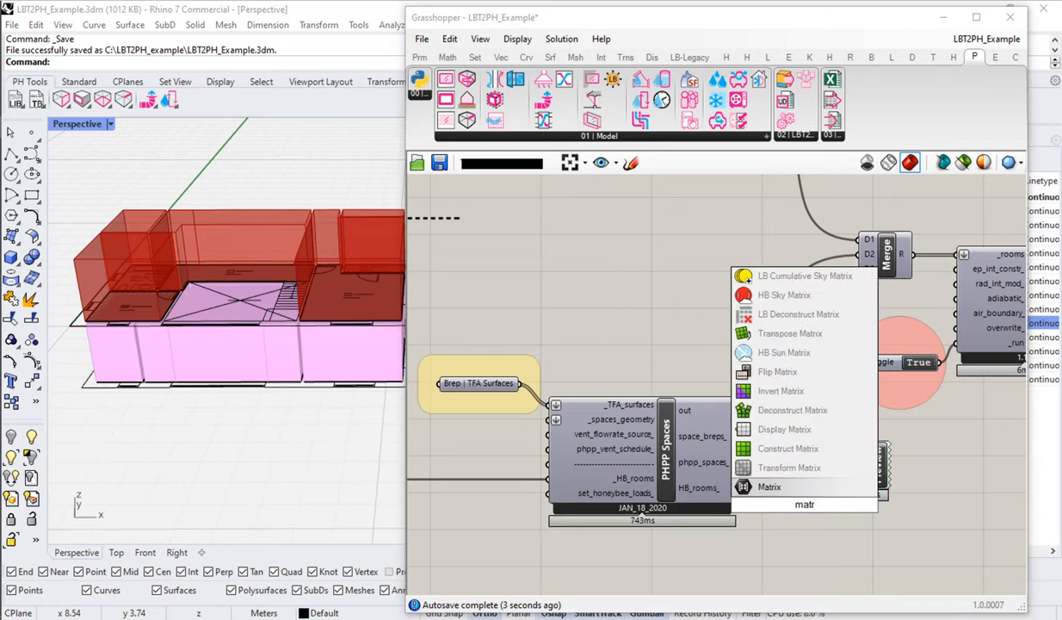
text(swa)
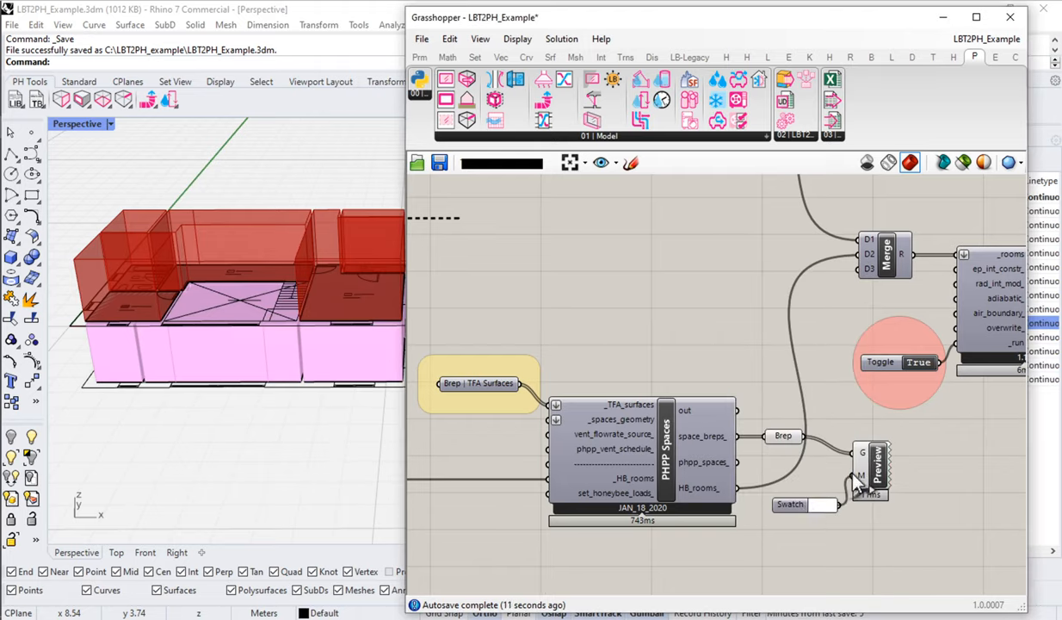
click(790, 494)
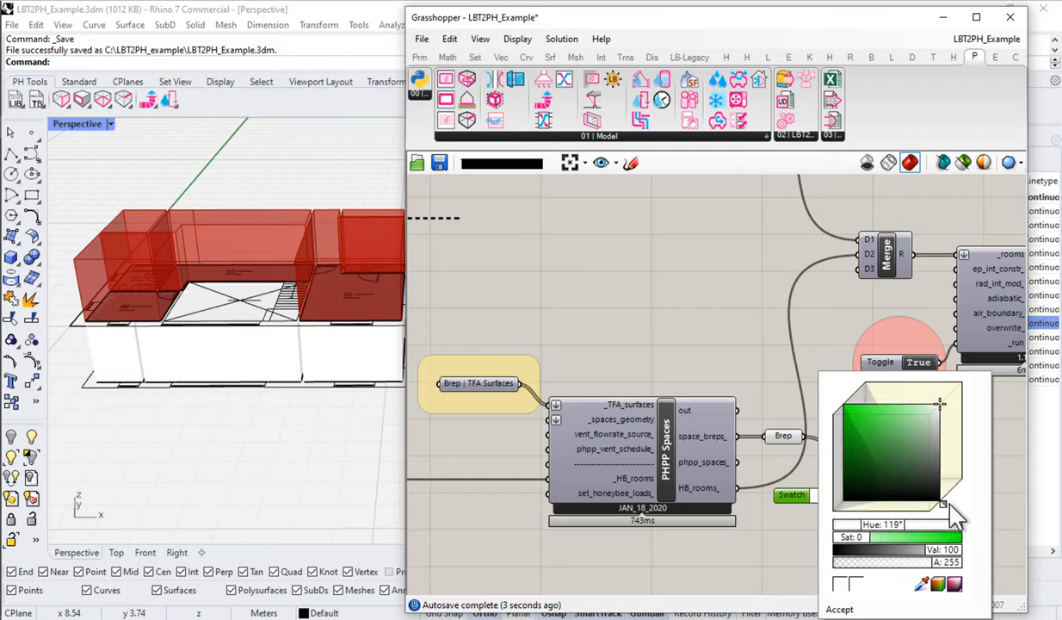
click(904, 430)
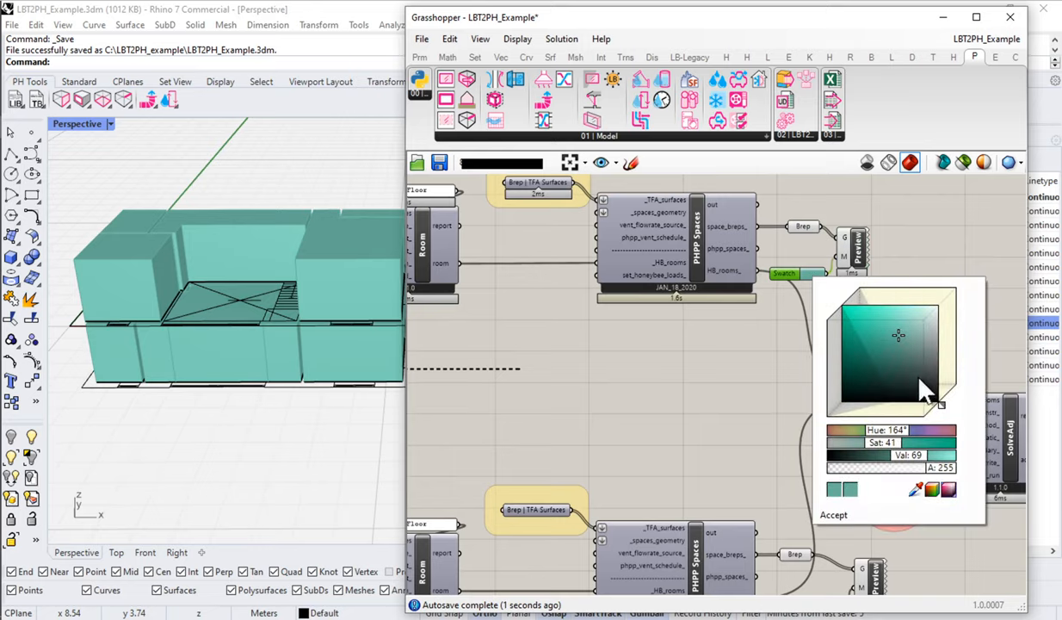
drag(921, 391, 955, 409)
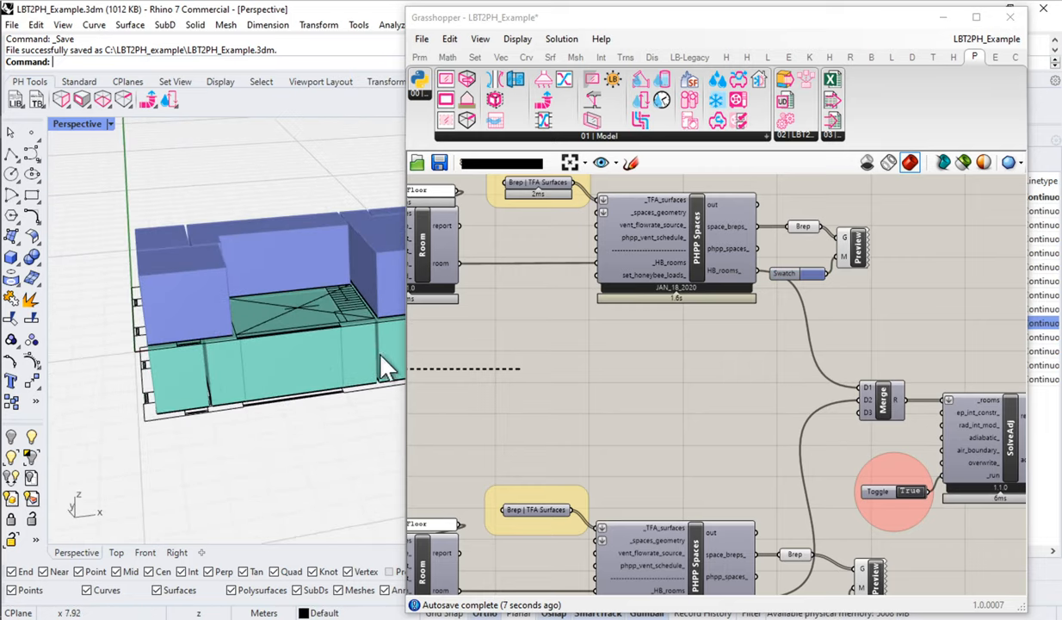
drag(383, 366, 263, 379)
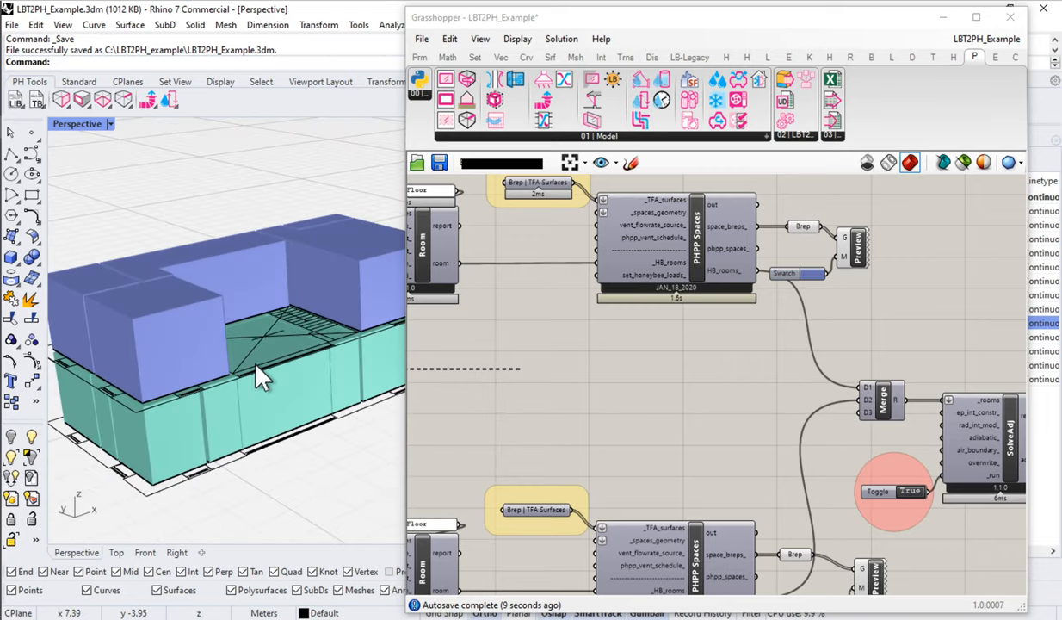
mouse_move(176, 267)
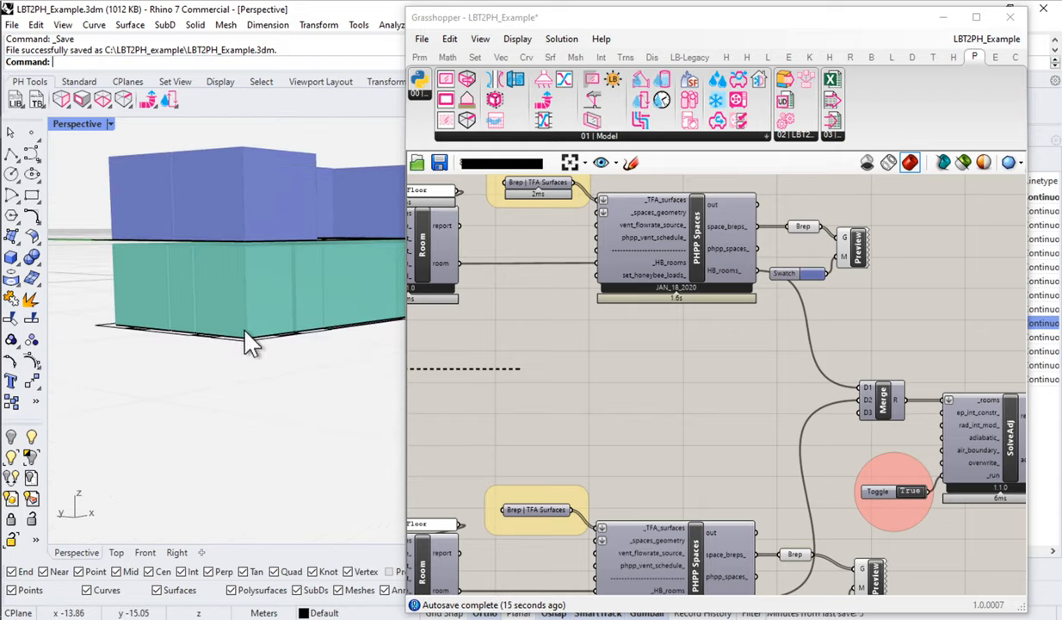
mouse_move(249, 290)
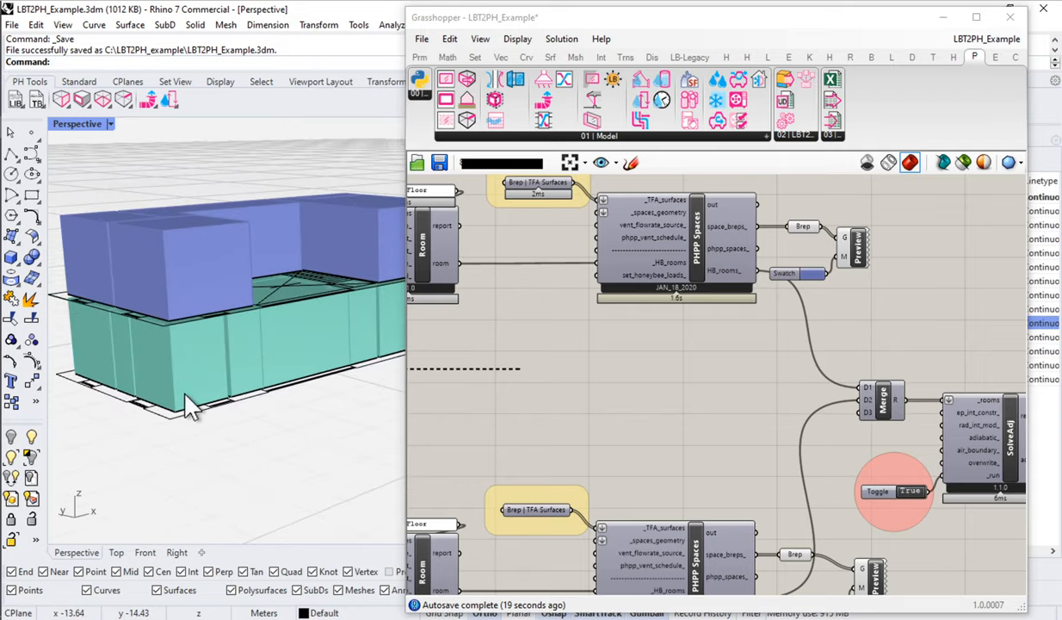
drag(189, 409, 160, 357)
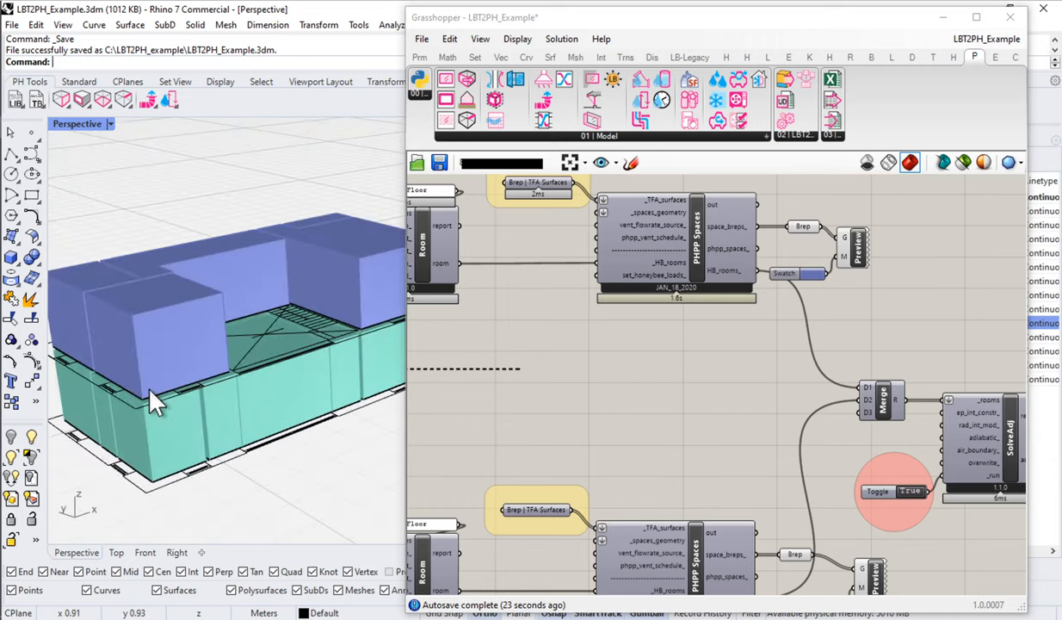
mouse_move(717, 236)
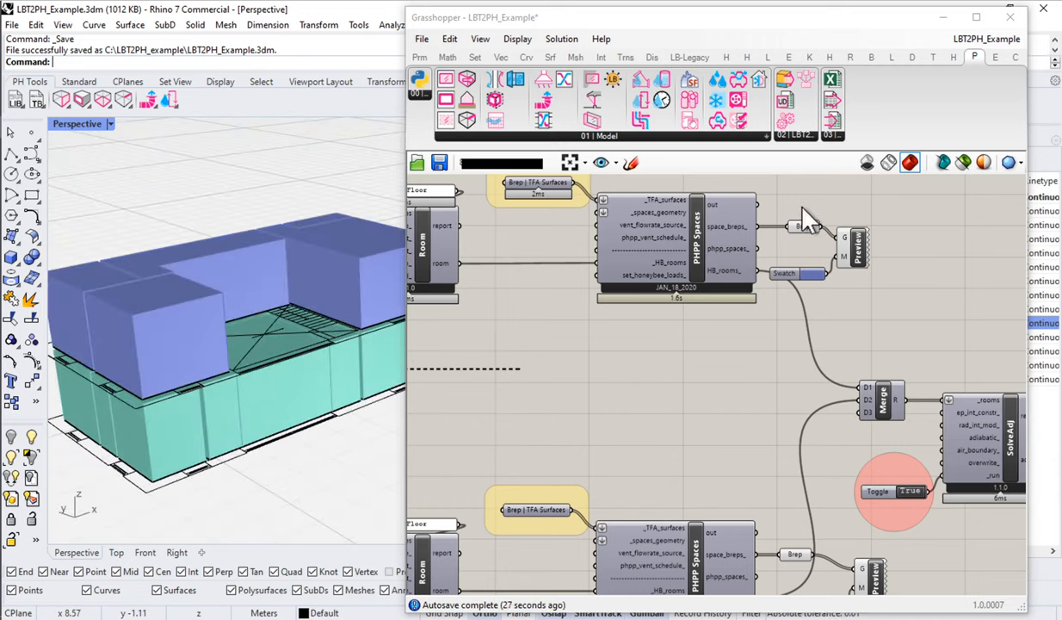
mouse_move(727, 236)
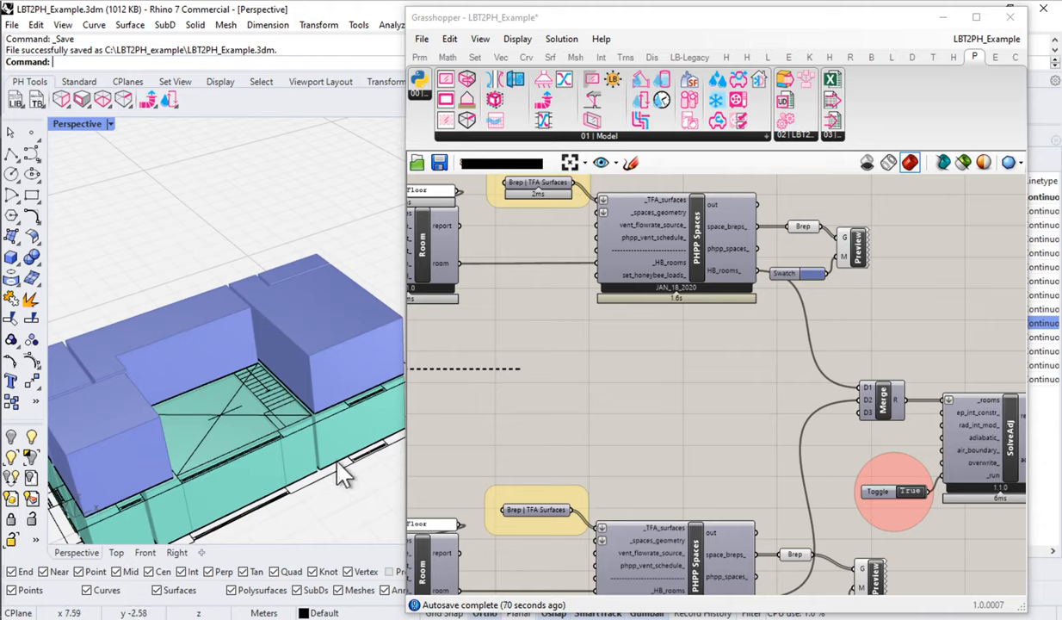
mouse_move(282, 506)
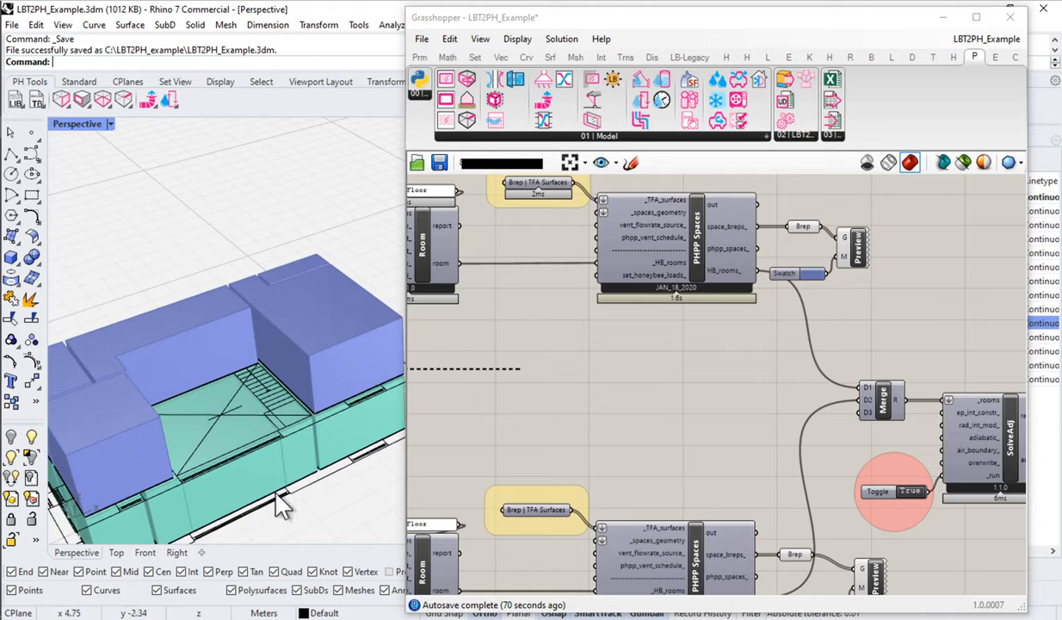
Step: Select the Brep, Swatch and Custom Preview components and disable their preview
drag(284, 508, 250, 452)
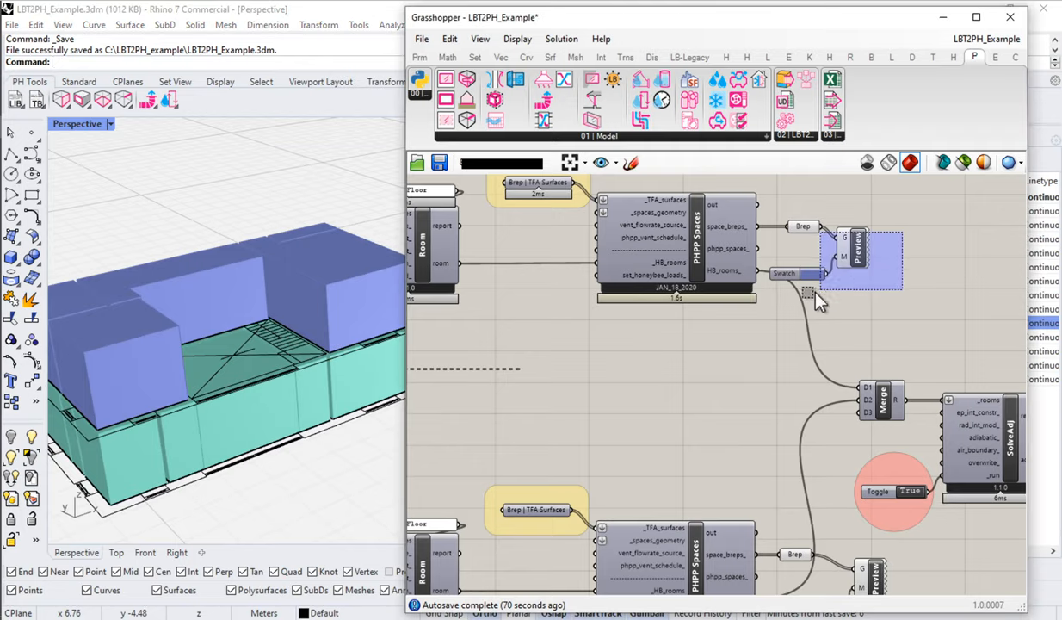
right_click(852, 250)
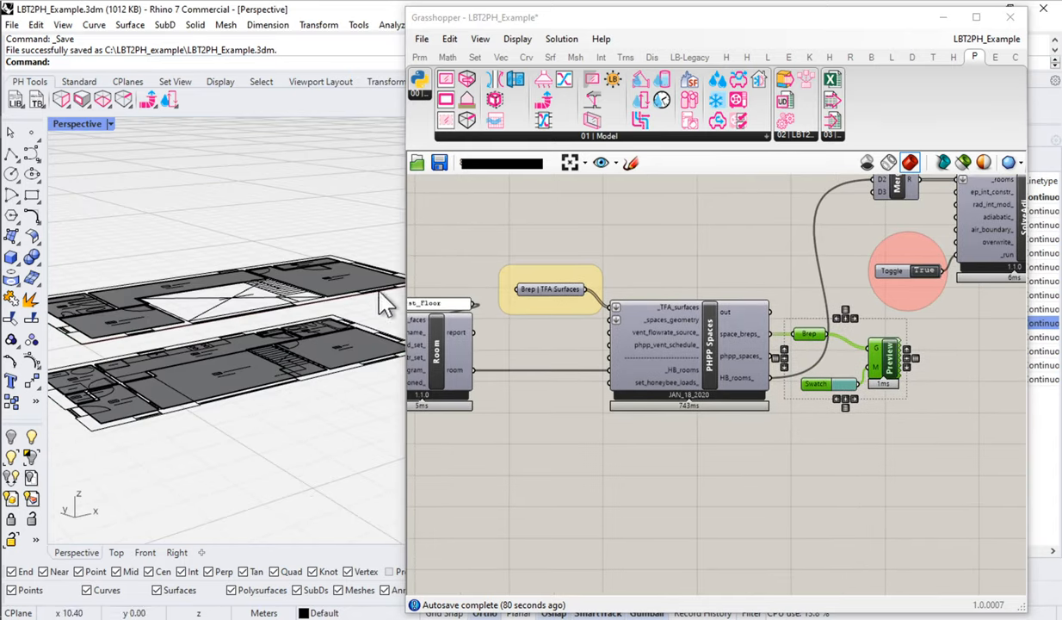
drag(61, 198, 377, 267)
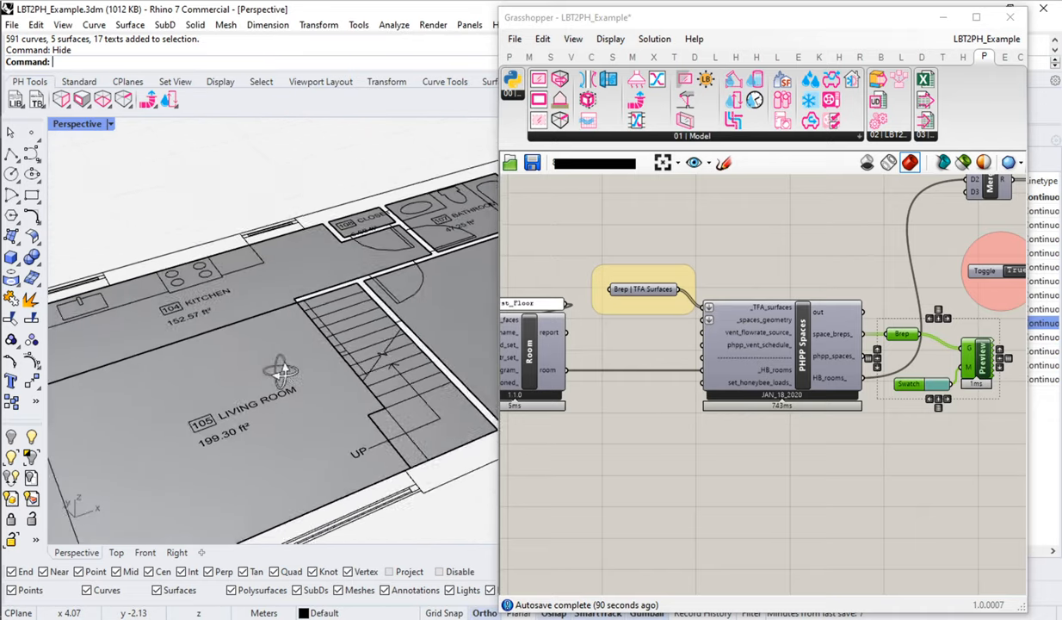
Step: Zoom out in Perspective to bring the Living Room TFA surface into view
drag(280, 370, 309, 474)
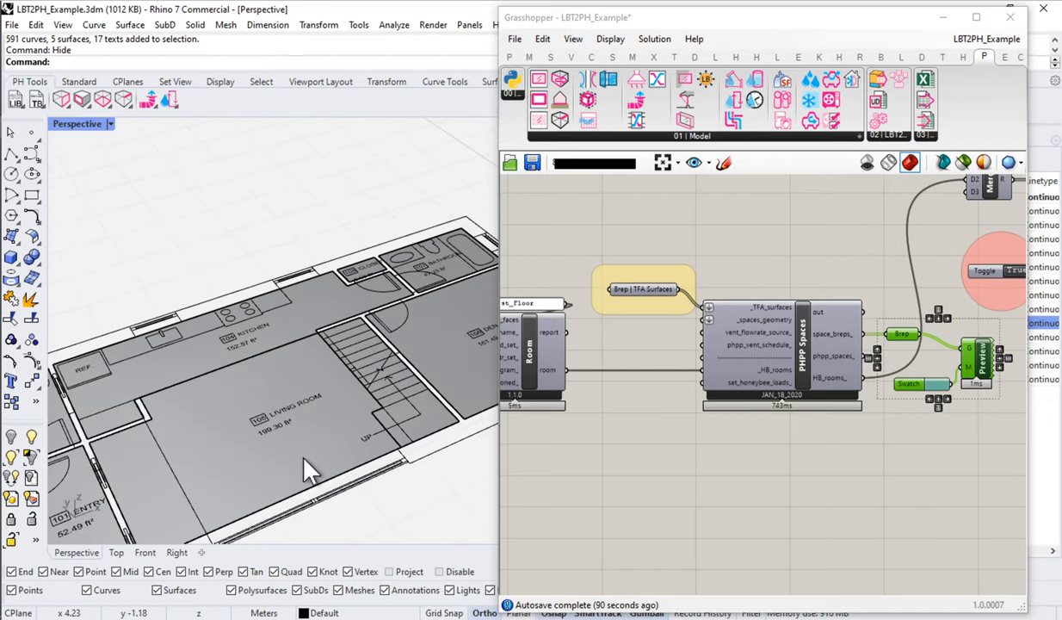
mouse_move(334, 456)
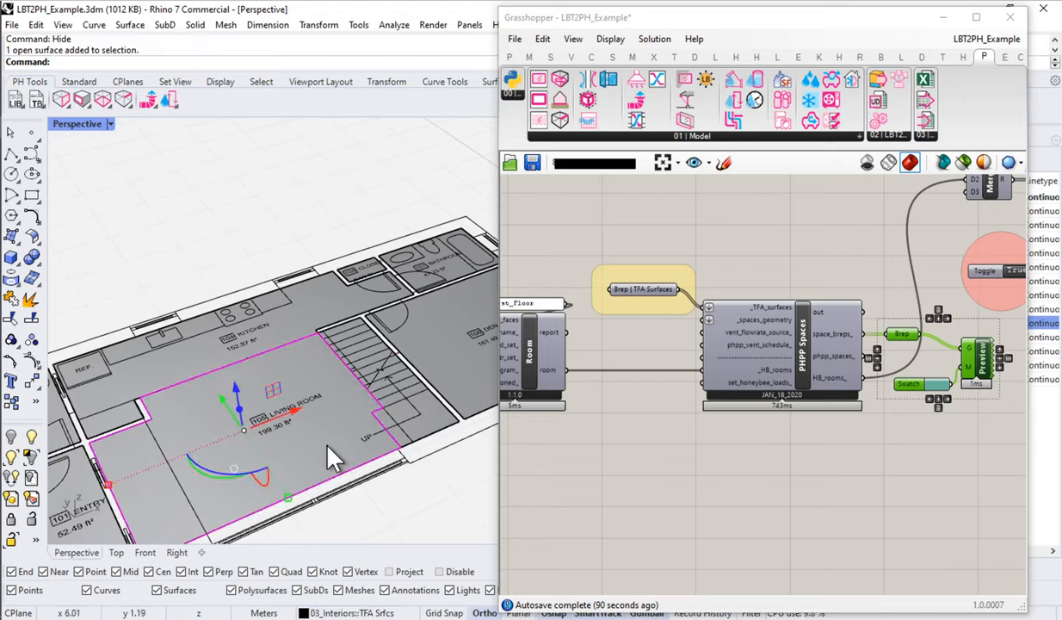
mouse_move(362, 176)
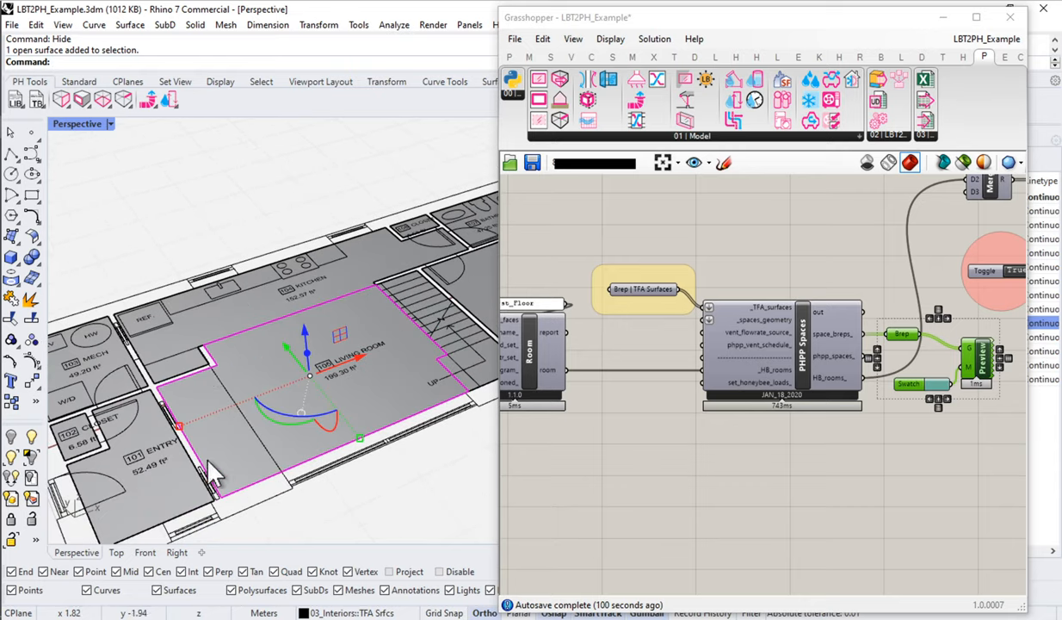
mouse_move(219, 508)
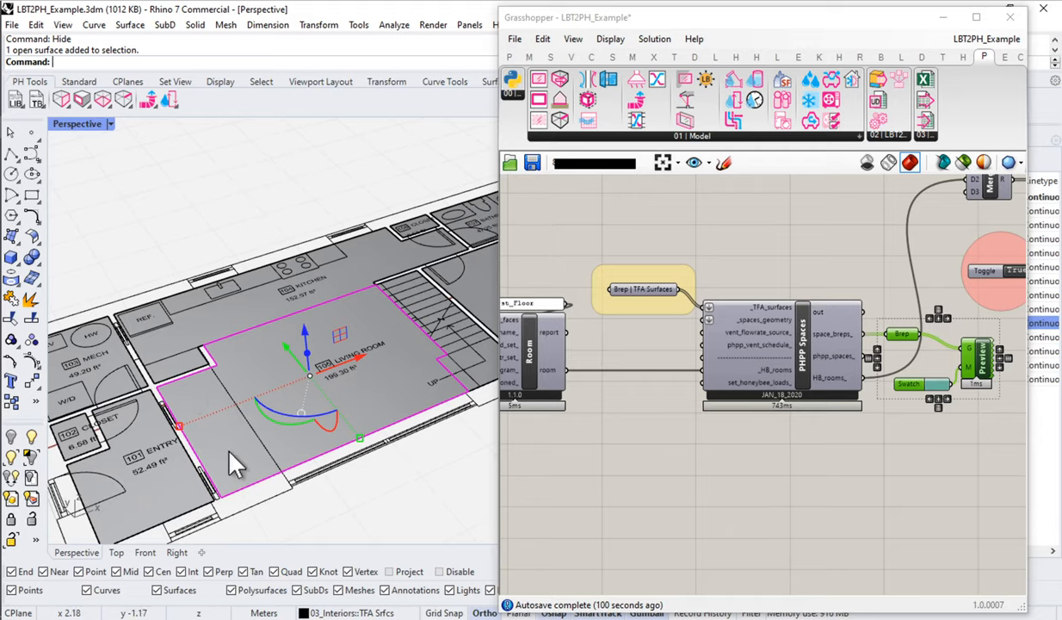
mouse_move(379, 305)
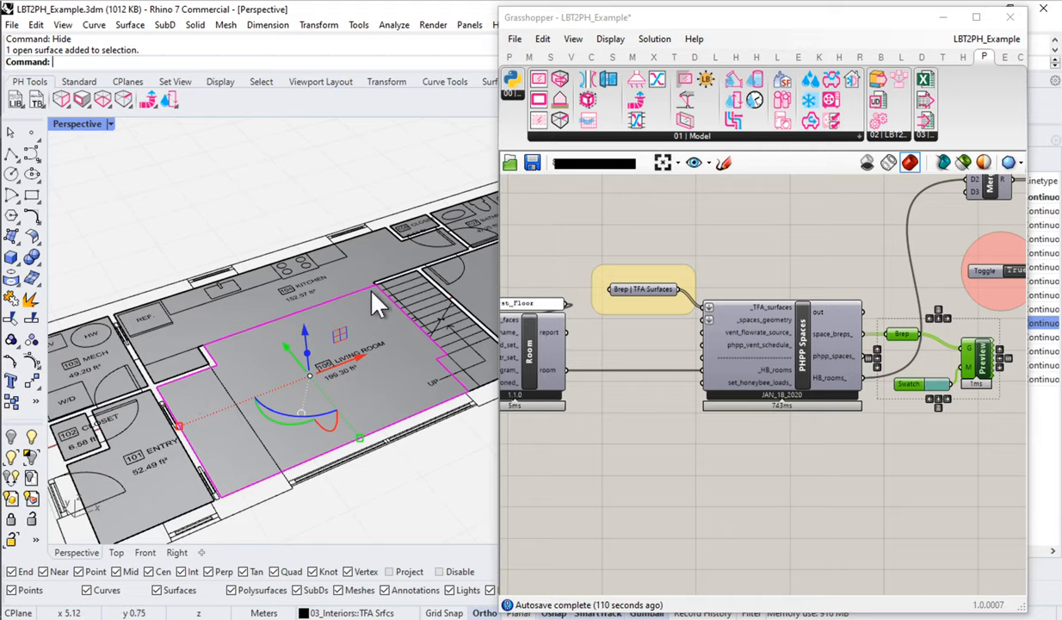
mouse_move(361, 310)
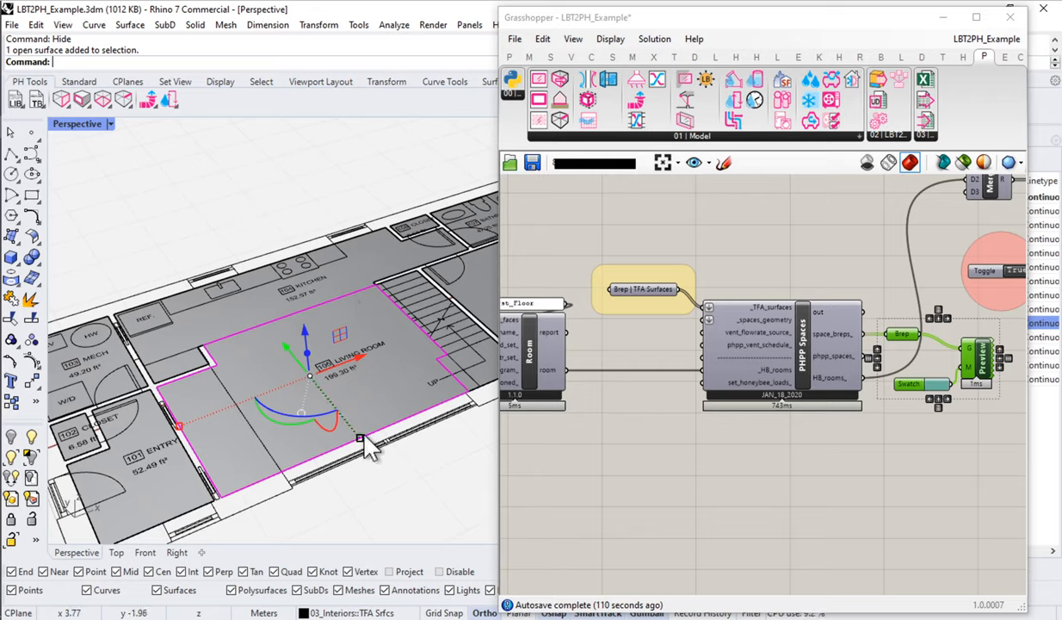
mouse_move(228, 408)
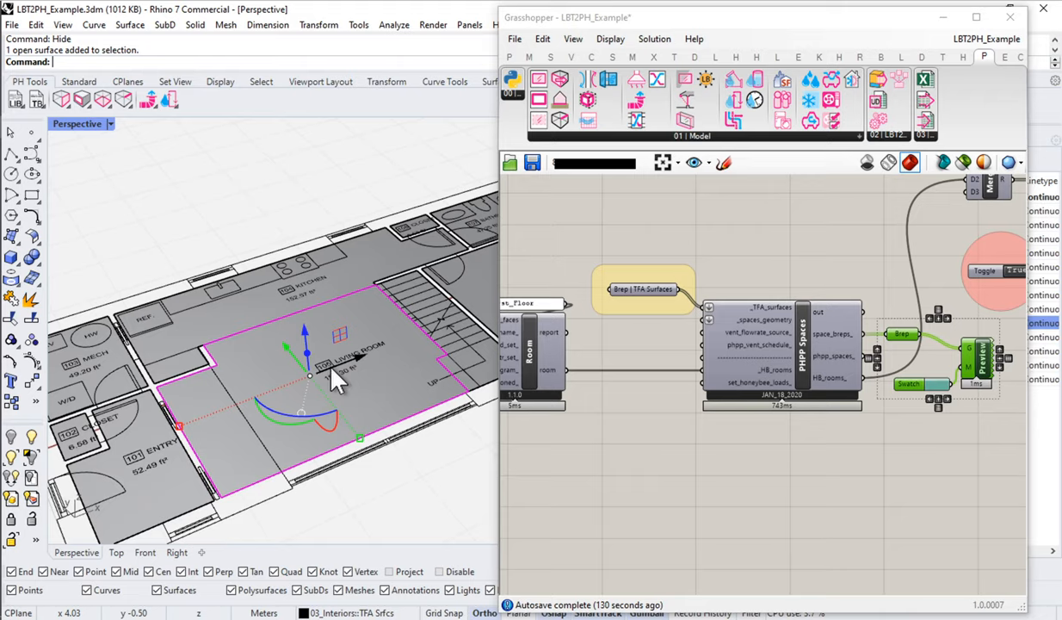
mouse_move(465, 405)
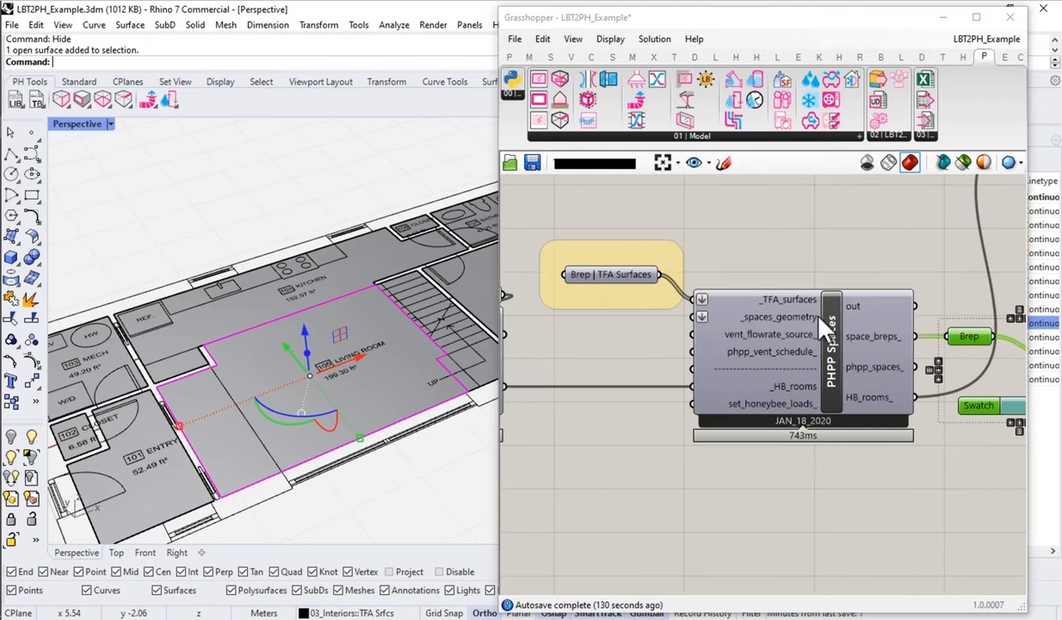
mouse_move(731, 332)
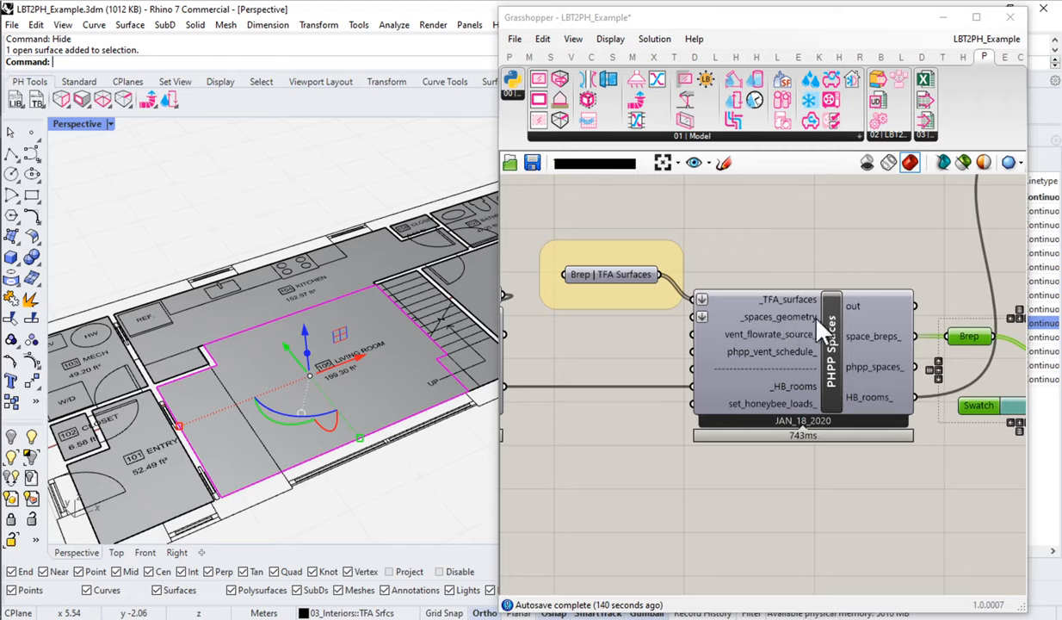
mouse_move(785, 323)
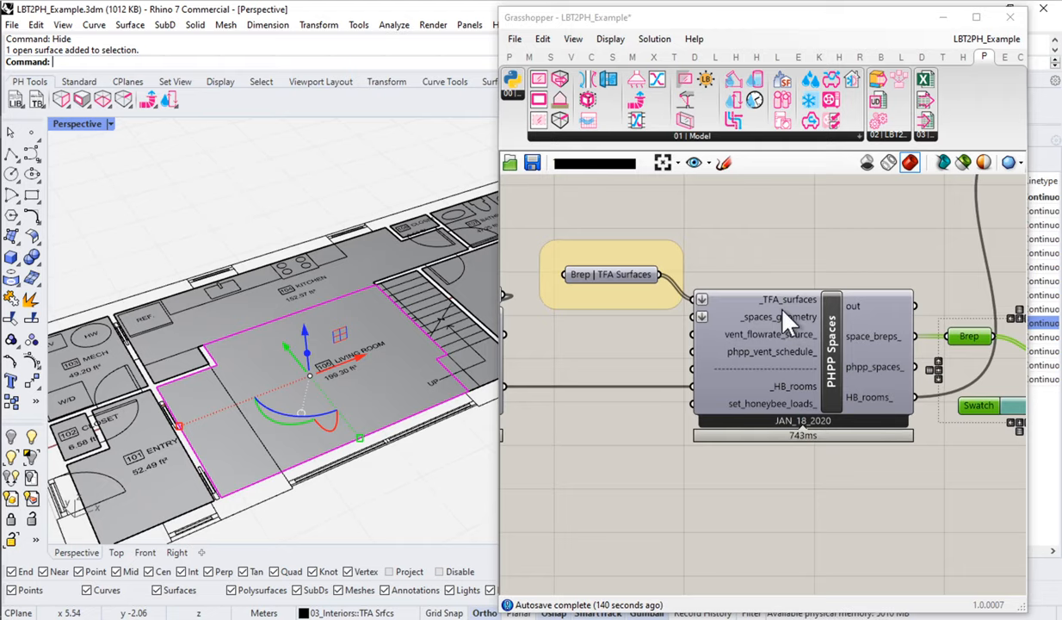
mouse_move(788, 299)
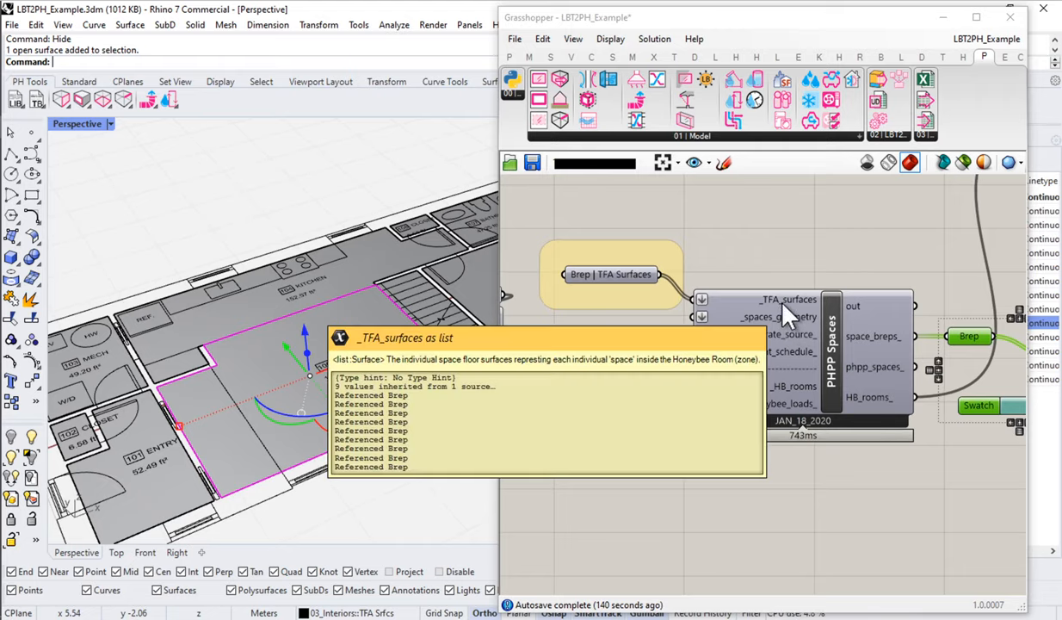
mouse_move(777, 317)
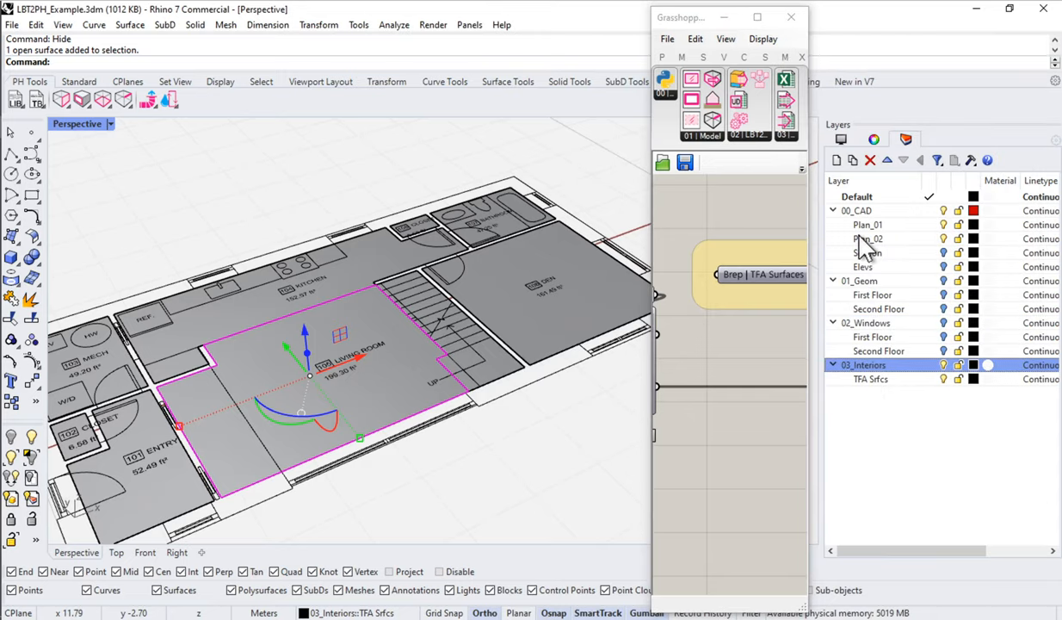
Step: Add the Room_Shapes sublayer beneath 03_Interiors and display the Section layer
click(852, 160)
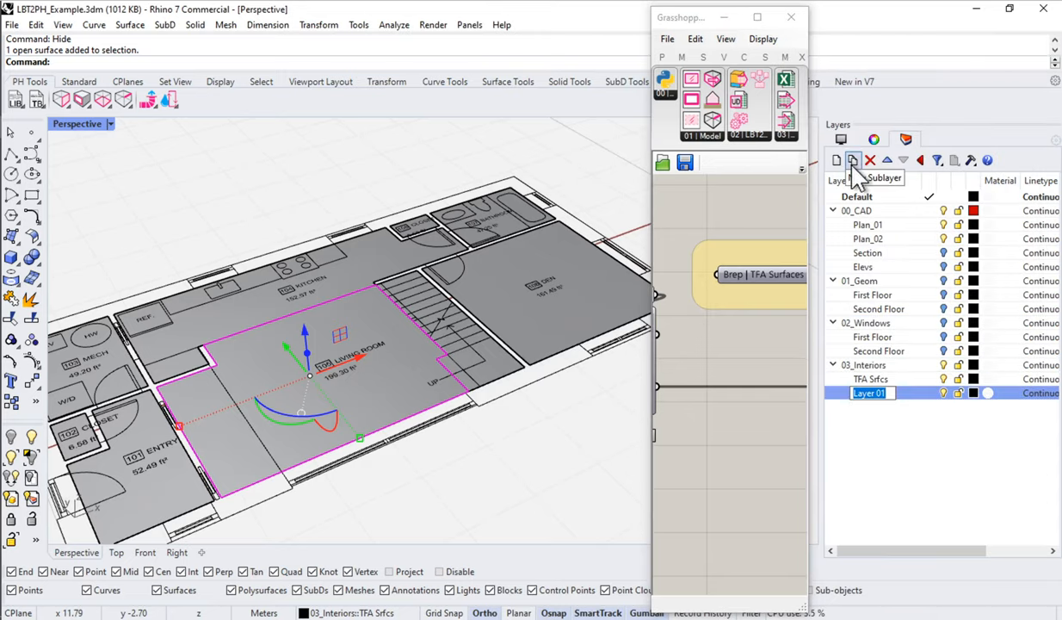
text(Room_sh)
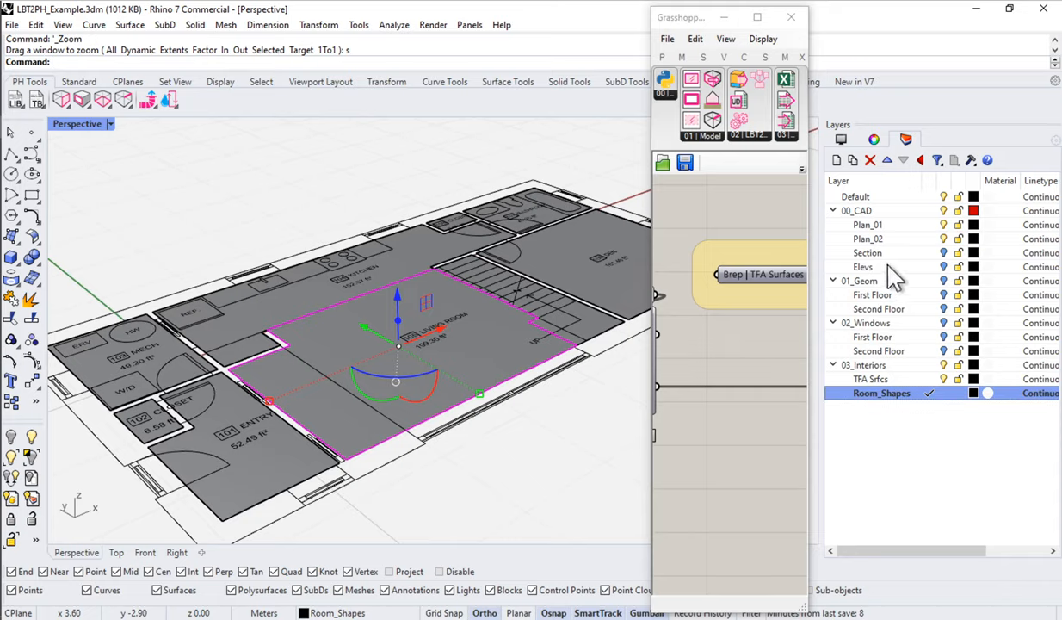
click(867, 253)
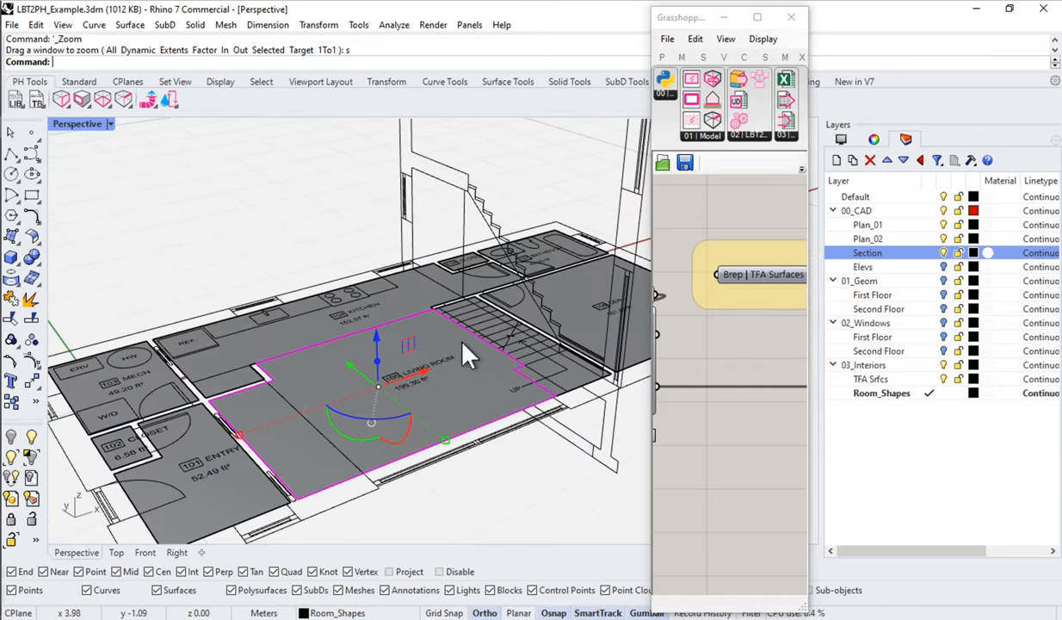
Step: ExtrudeSrf the living room floor to the section ceiling and draw a Plane over the top
text(Extu)
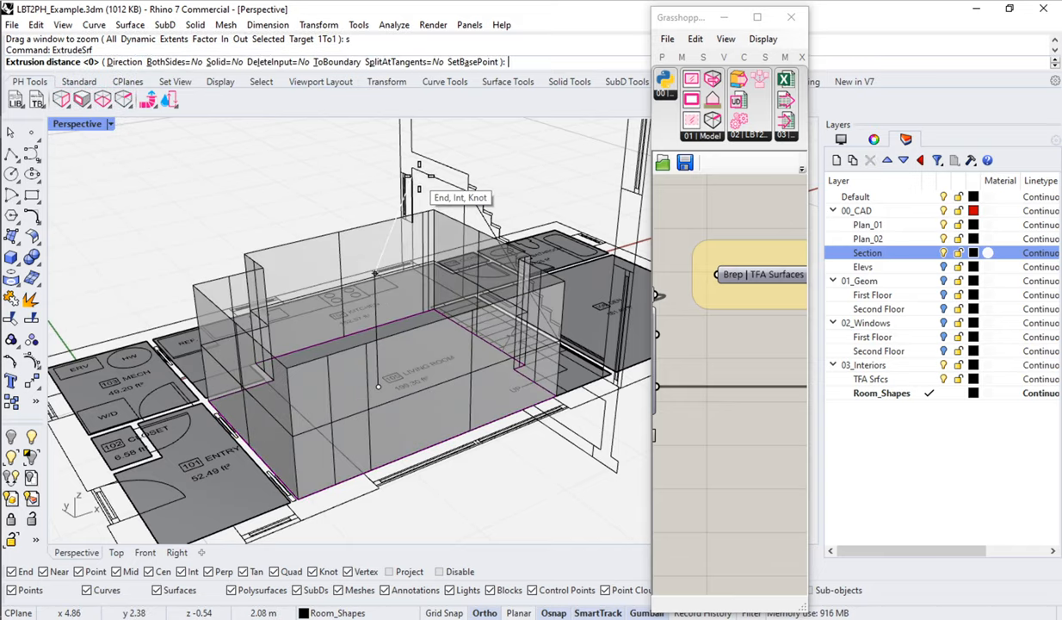
click(411, 169)
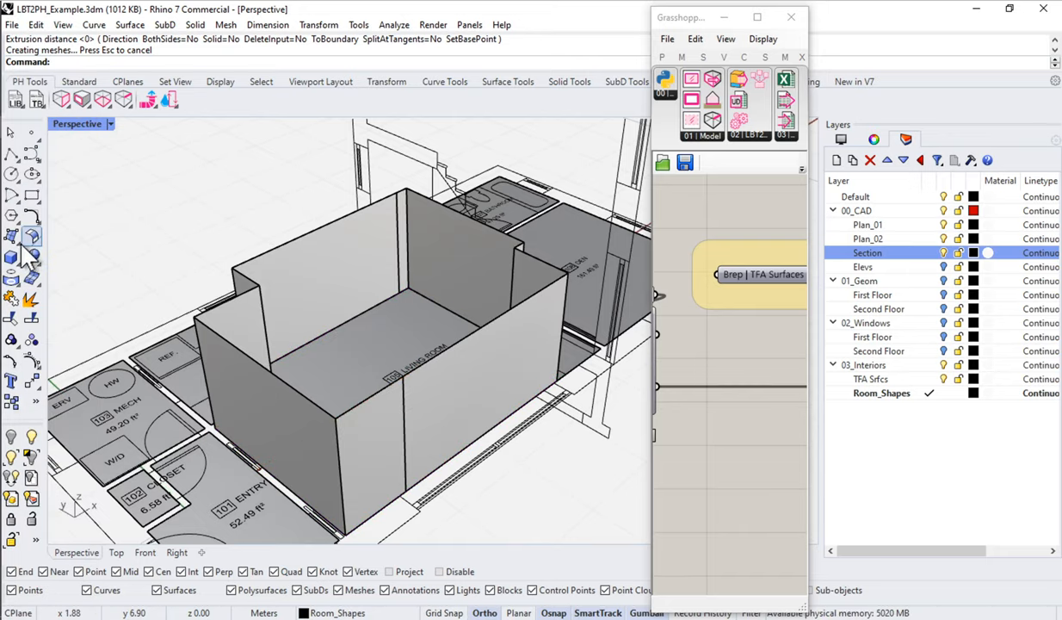
mouse_move(90, 240)
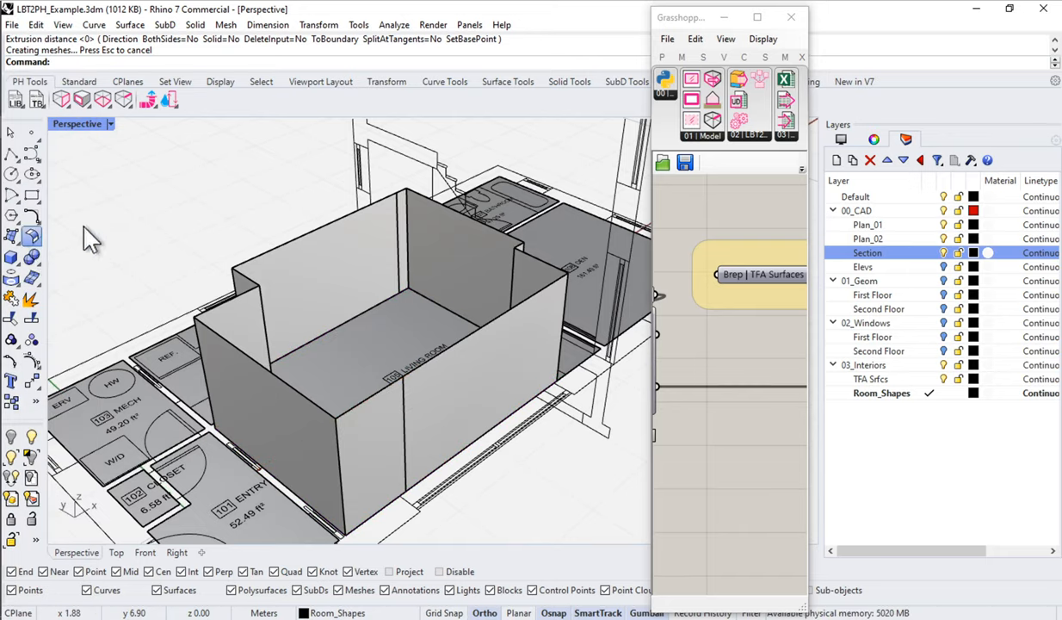
click(30, 236)
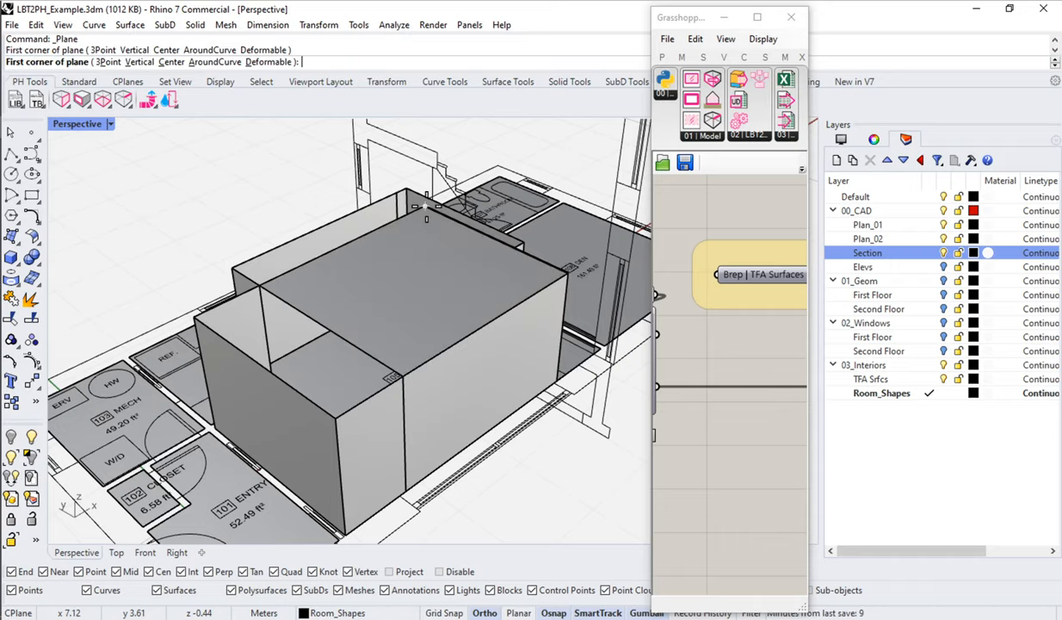
click(426, 218)
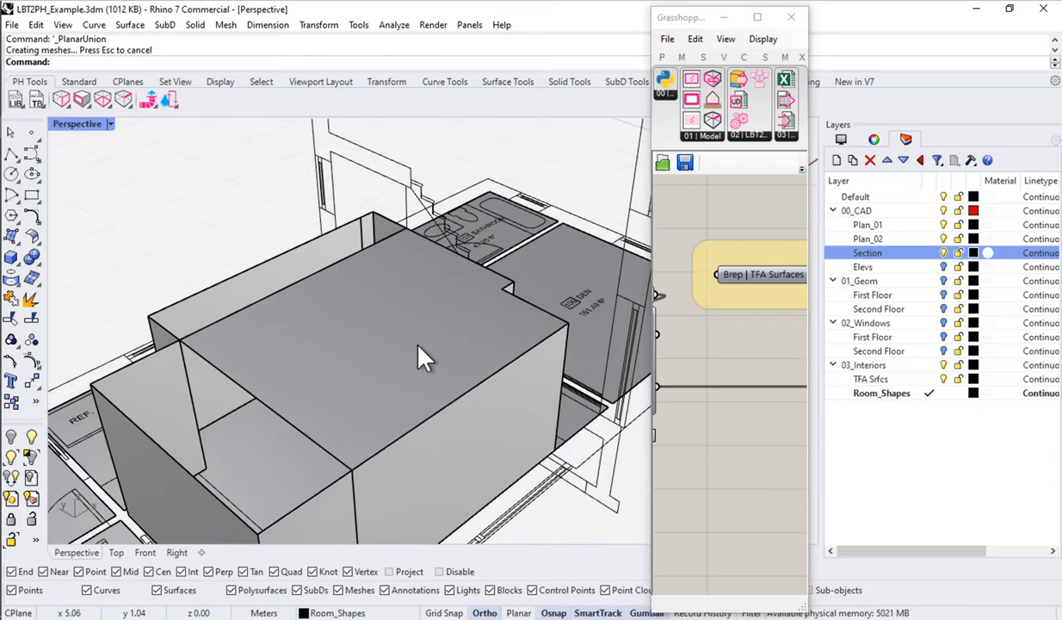
click(421, 357)
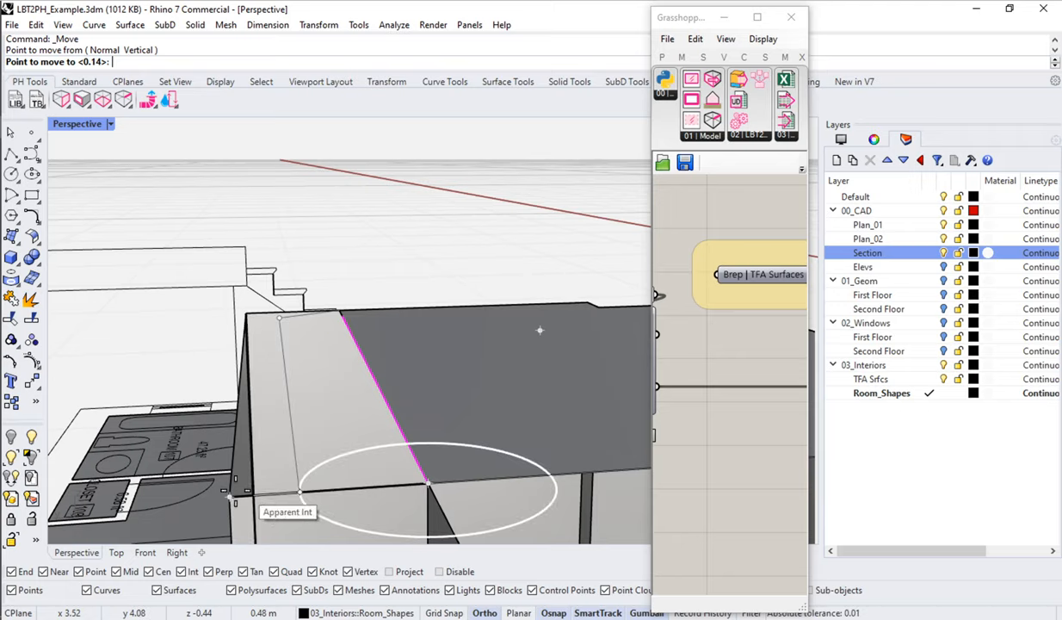
mouse_move(428, 484)
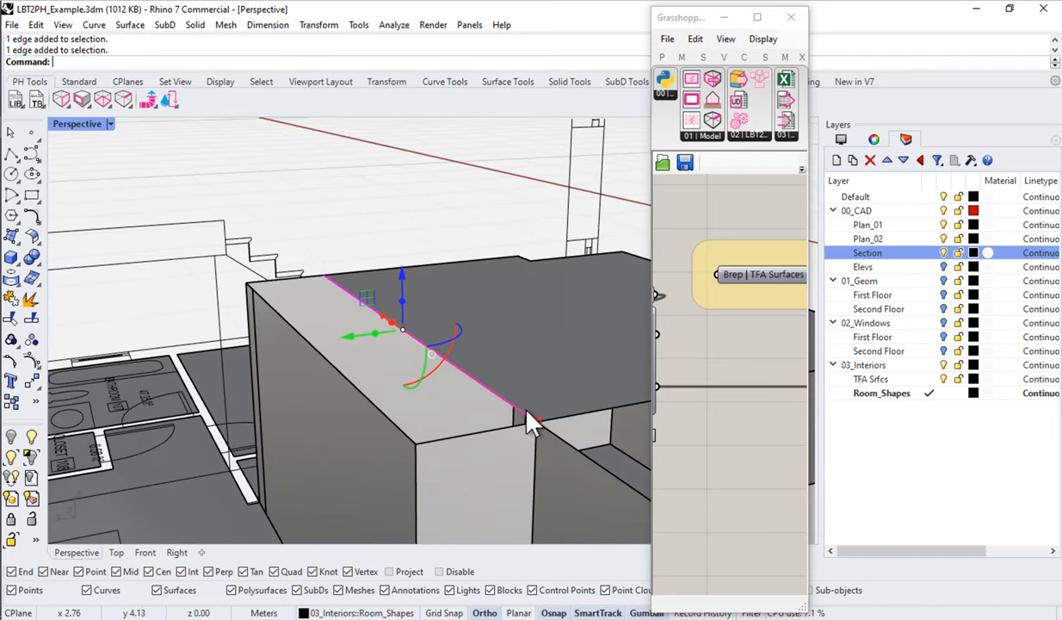
Step: Move the selected top edge of the living room volume onto the wall line
click(529, 422)
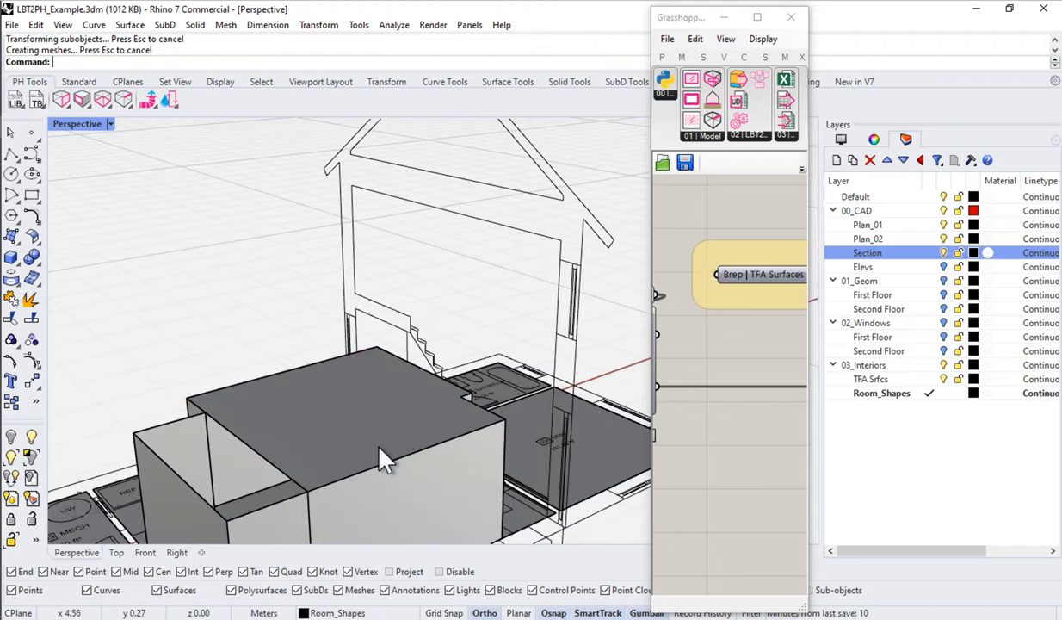
Step: ExtrudeSrf the living room's top surface and move the new upper box into position
click(383, 430)
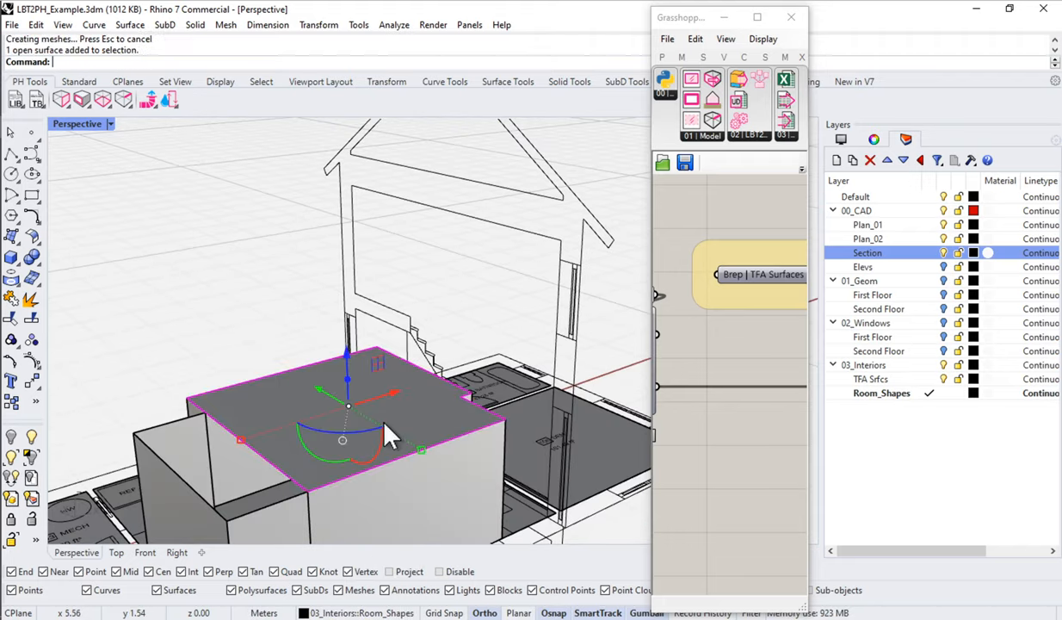
text(ExtractControlPolygon)
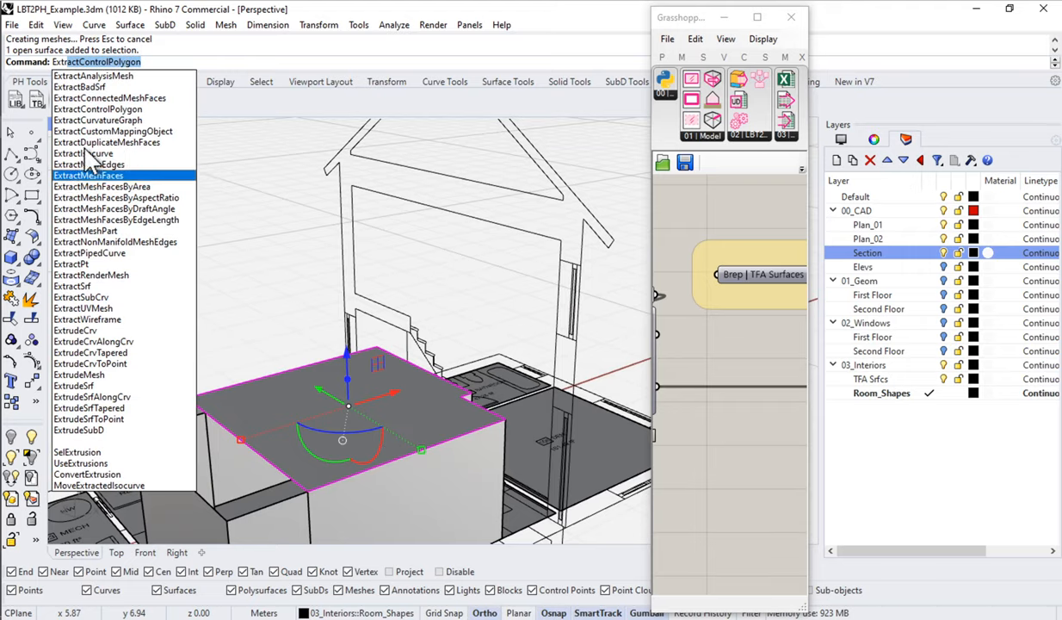
mouse_move(119, 392)
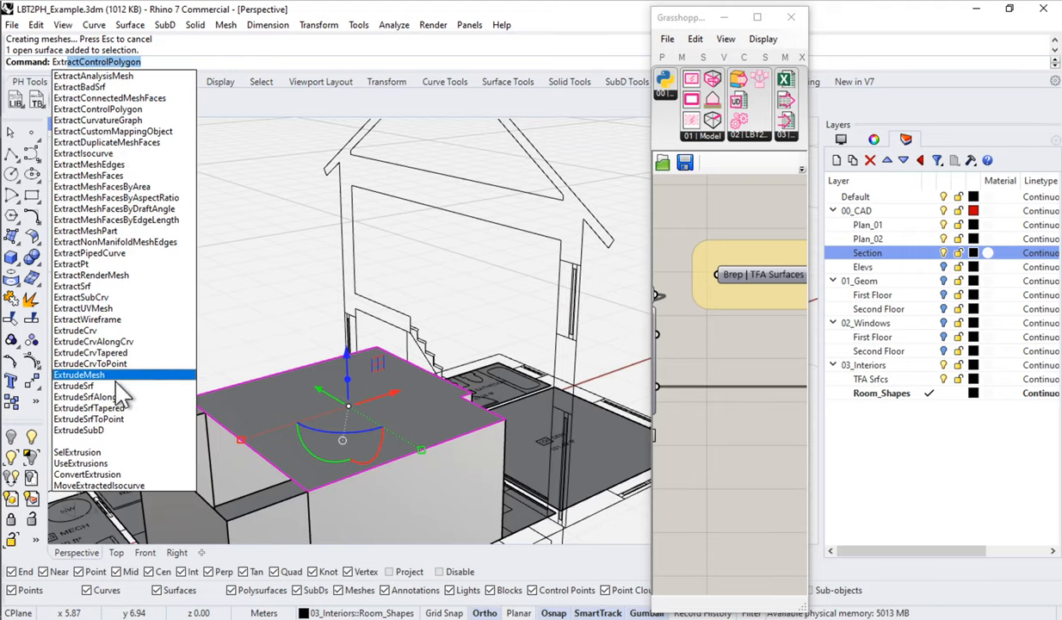
click(74, 384)
text(M)
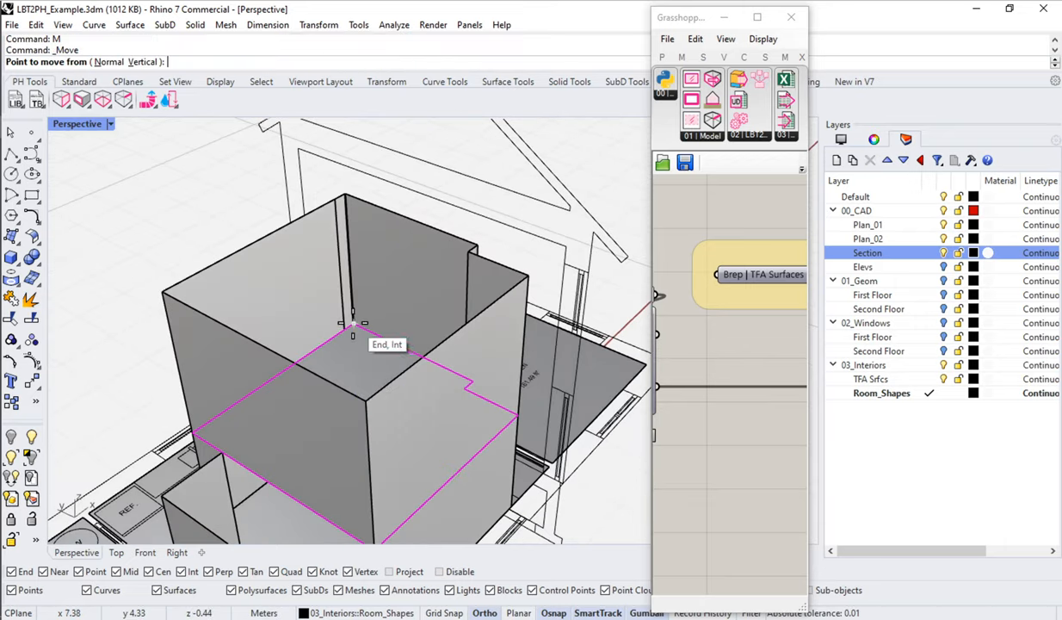
click(428, 310)
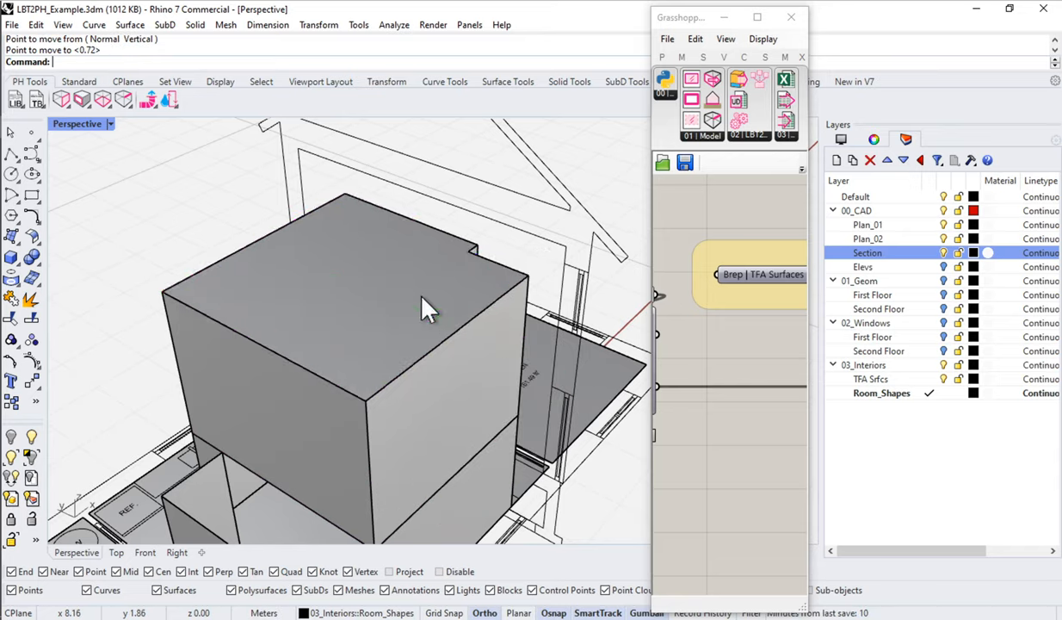
drag(430, 310, 405, 353)
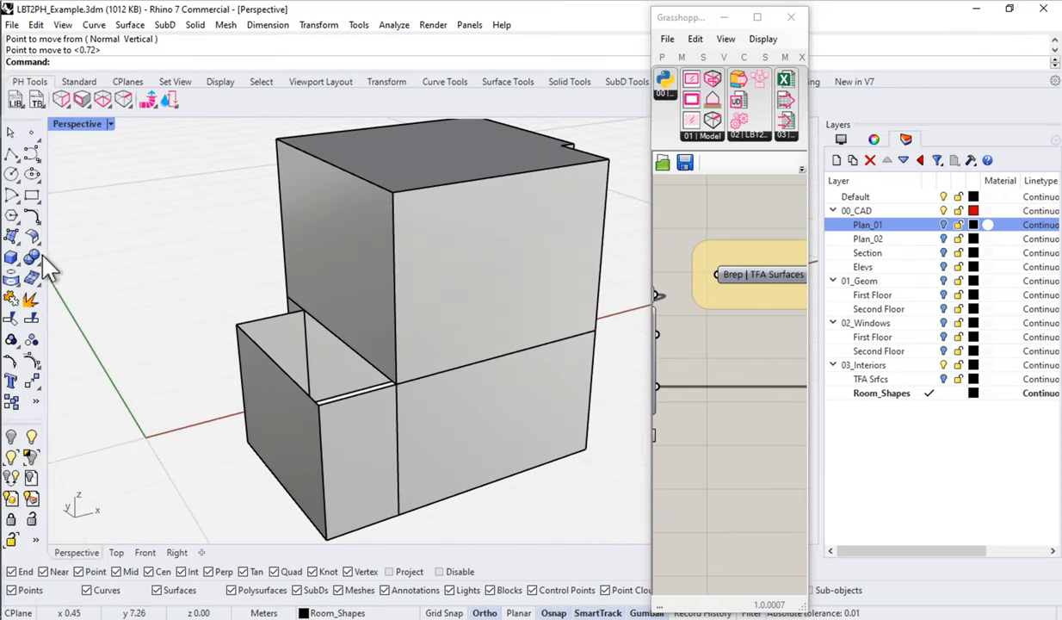
mouse_move(280, 332)
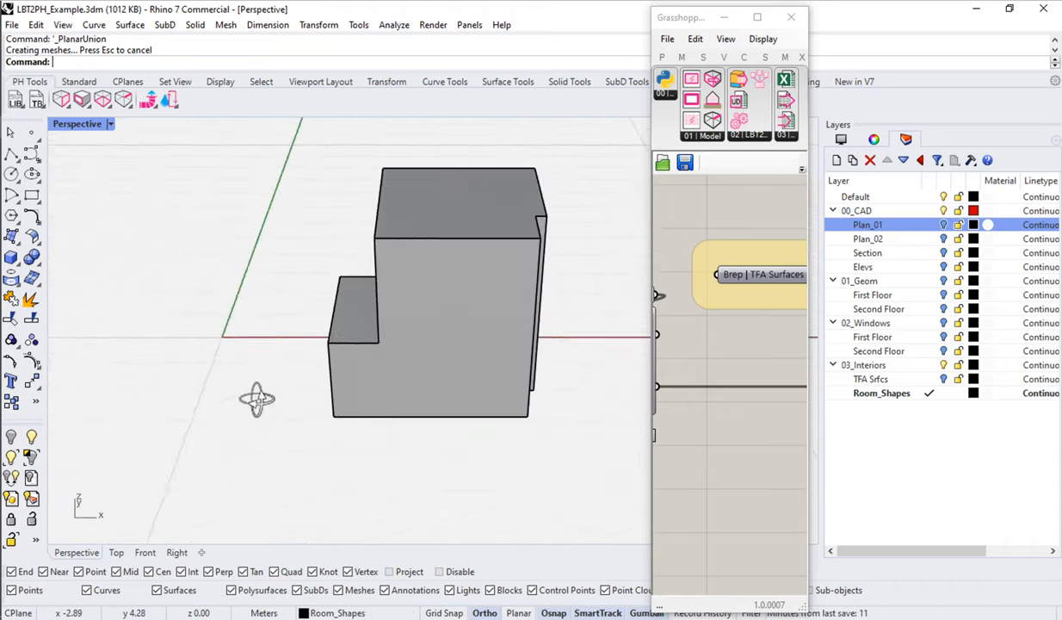
Step: Orbit the view around the merged stepped living-room volume
drag(258, 398, 516, 340)
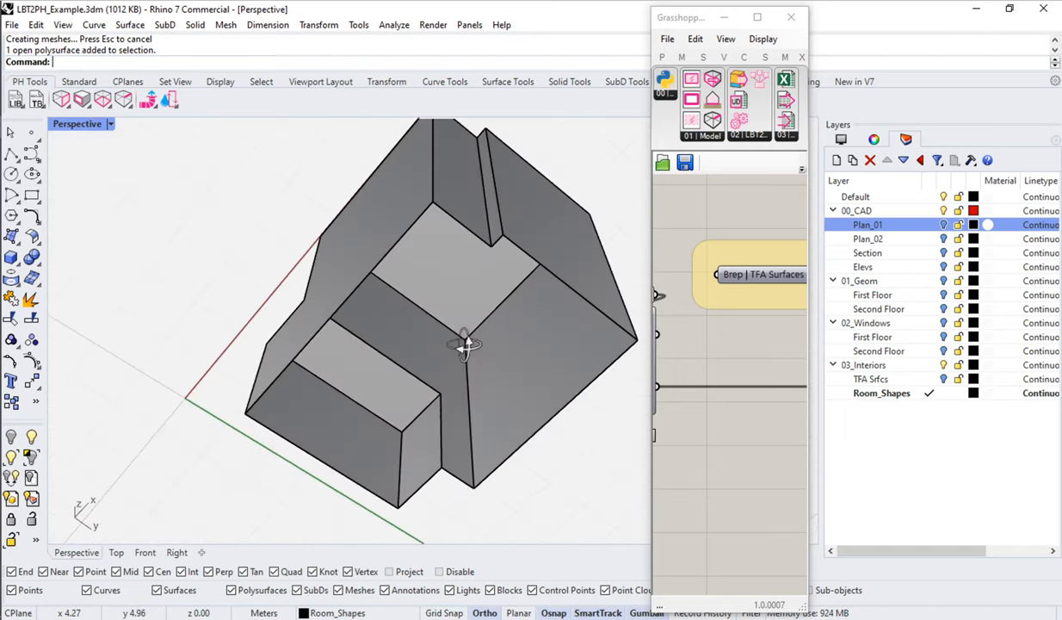
Step: Orbit the Perspective view to inspect the living room's open underside
drag(465, 345, 344, 310)
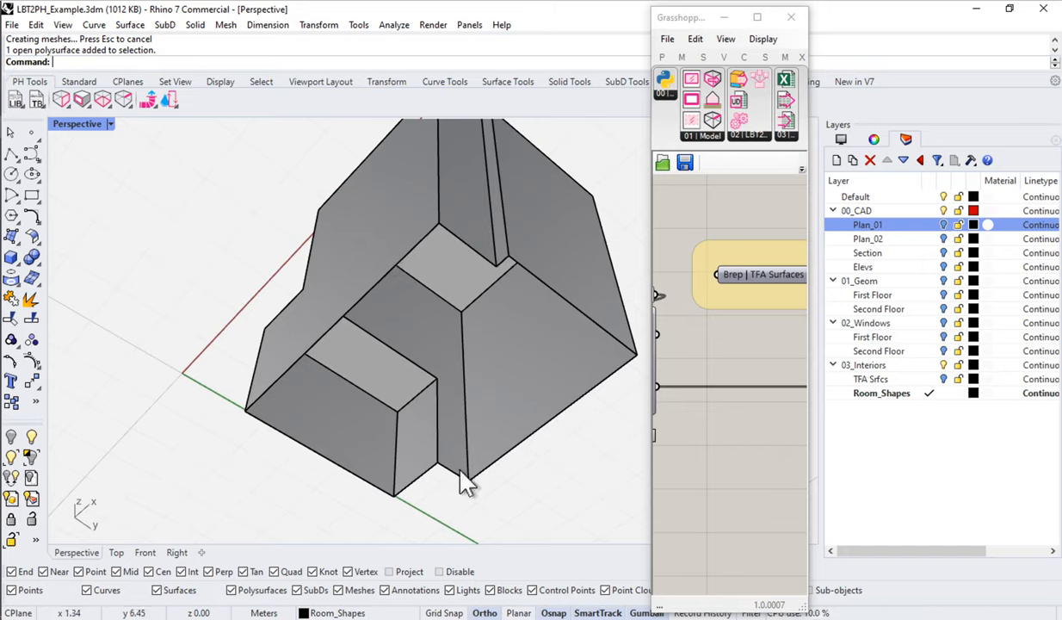
mouse_move(435, 389)
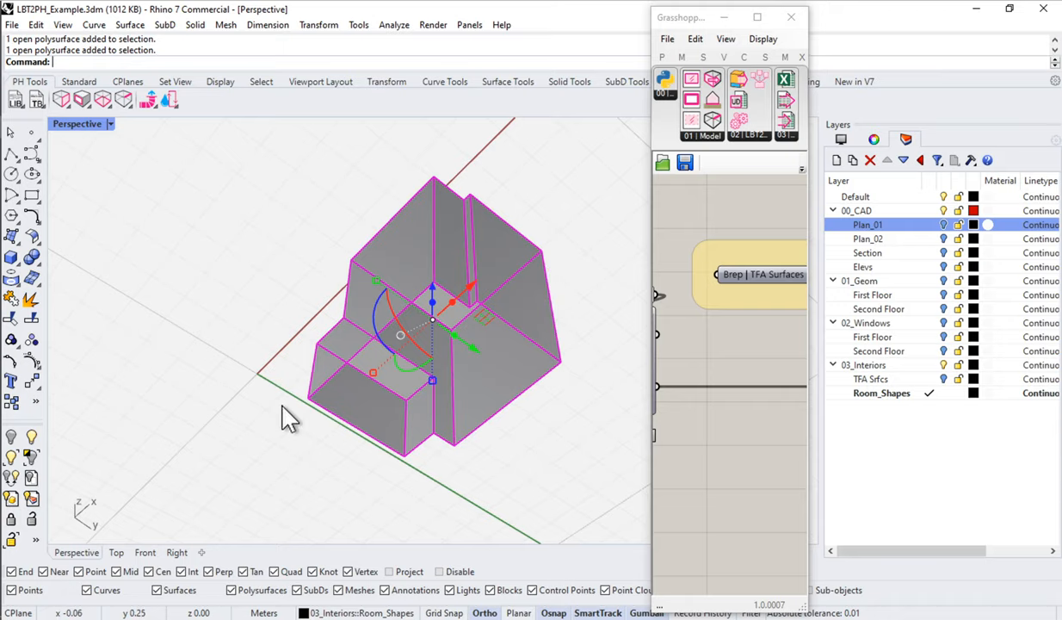
mouse_move(830, 265)
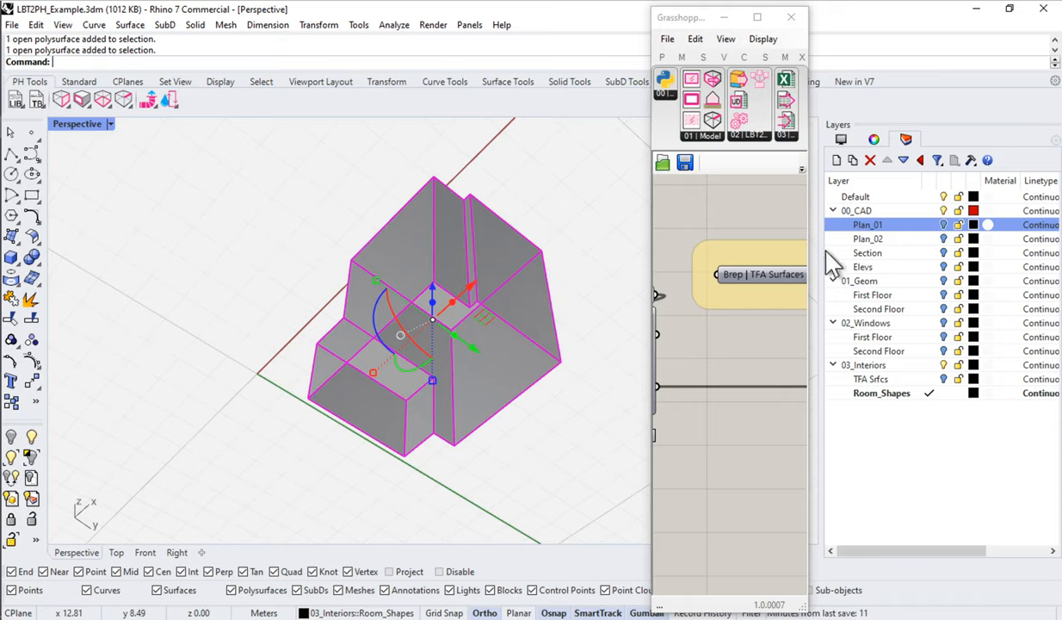
Step: Bring up the Grasshopper definition to reference the living-room polysurface
click(871, 378)
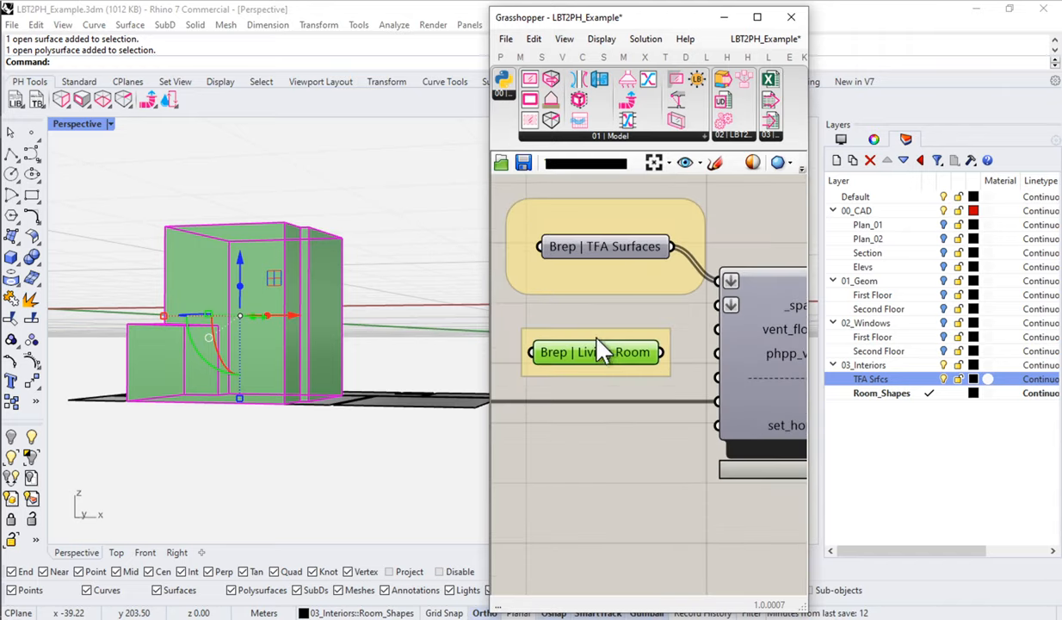
Step: Preview the Living Room geometry and orbit to view the double-height volume
click(595, 352)
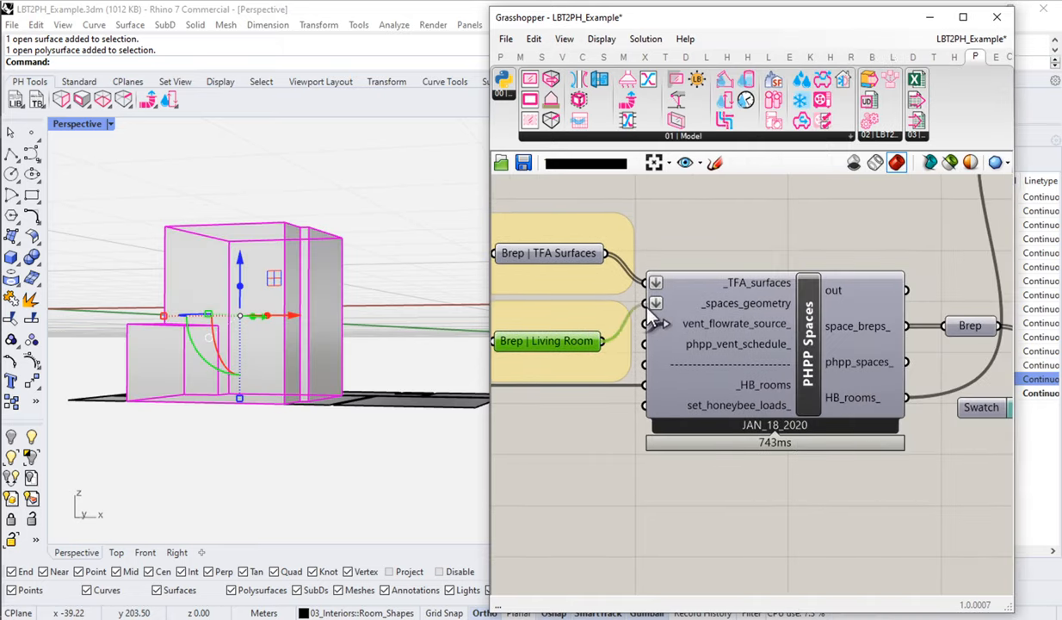
mouse_move(813, 383)
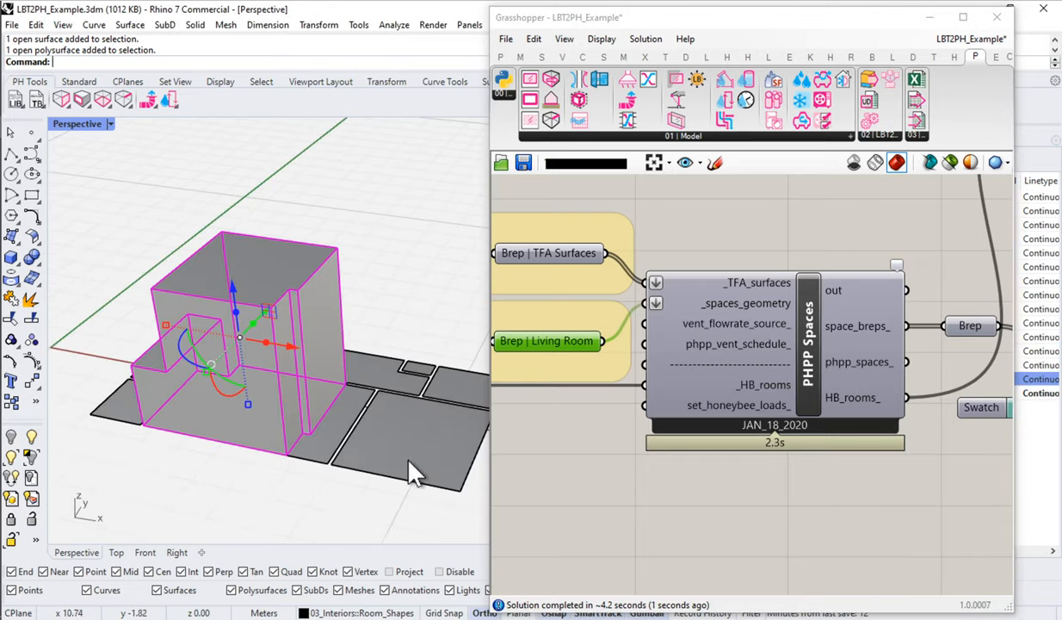
mouse_move(426, 491)
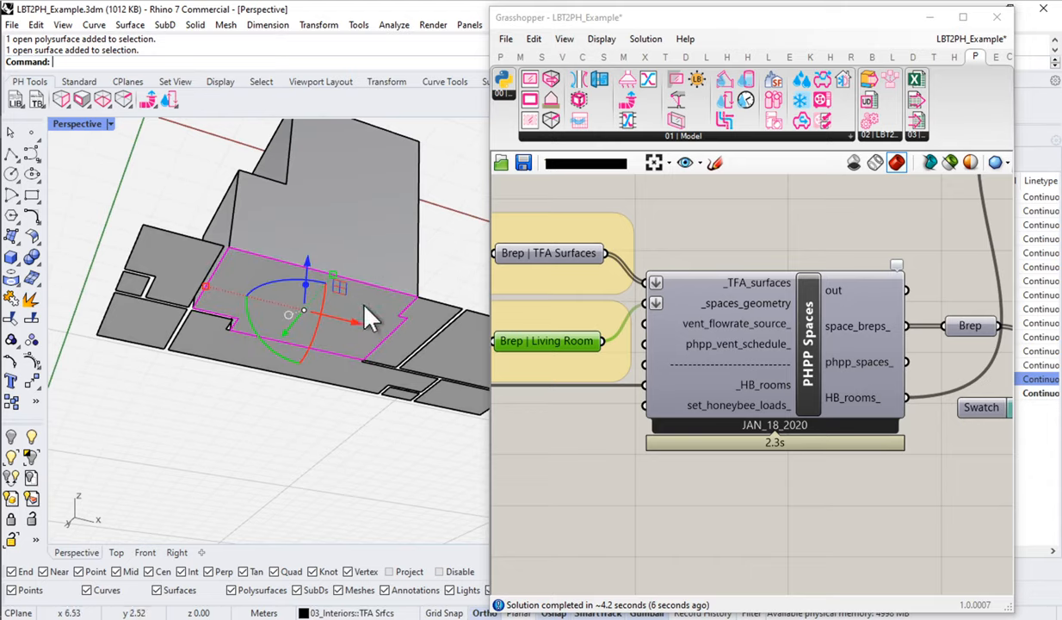
mouse_move(404, 284)
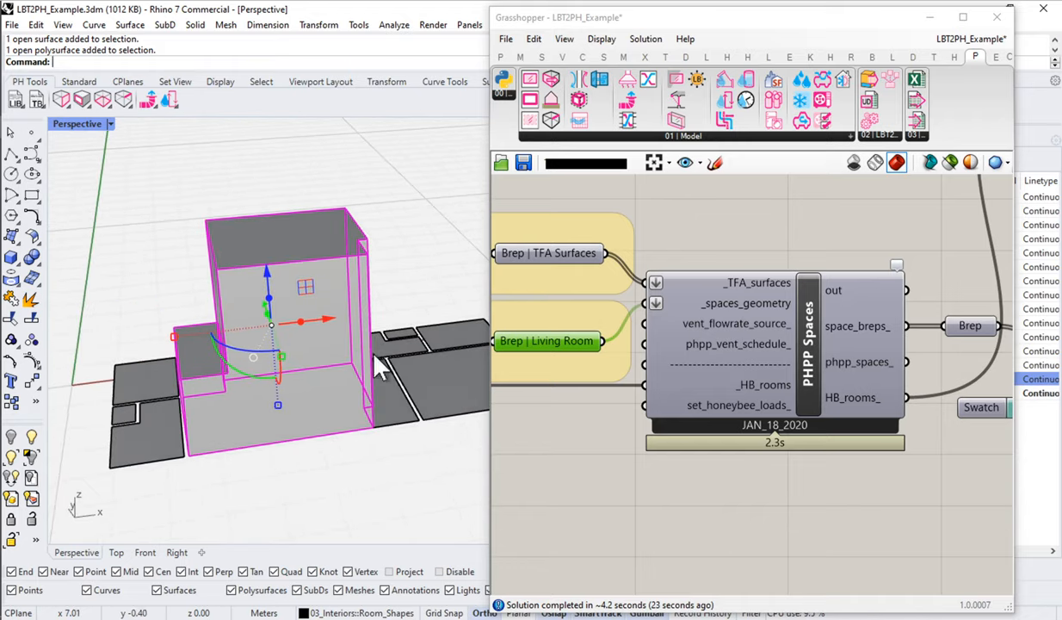
mouse_move(404, 378)
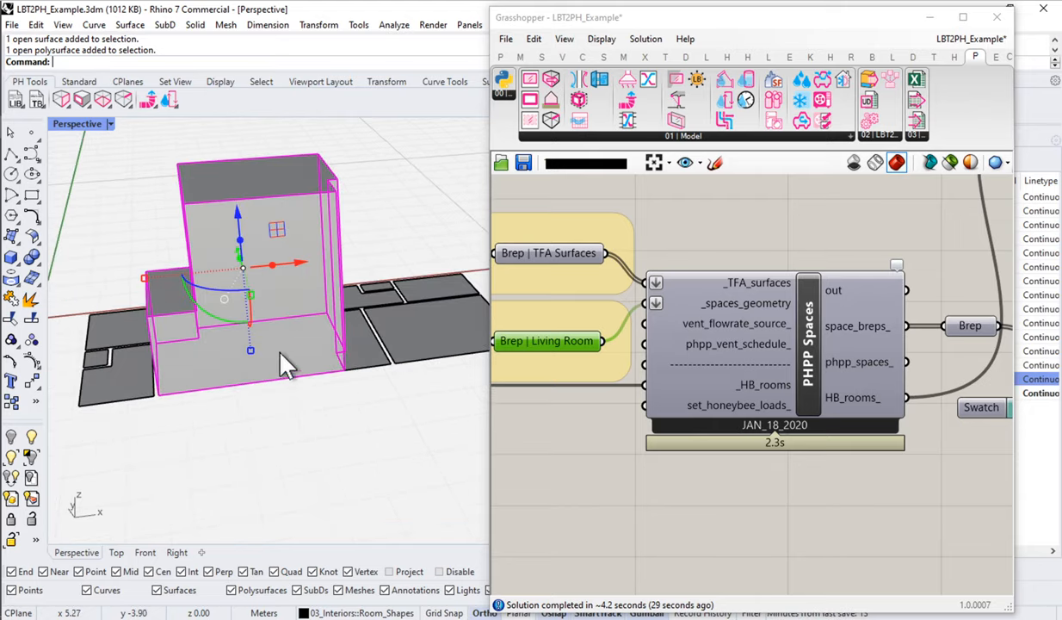
drag(284, 361, 395, 422)
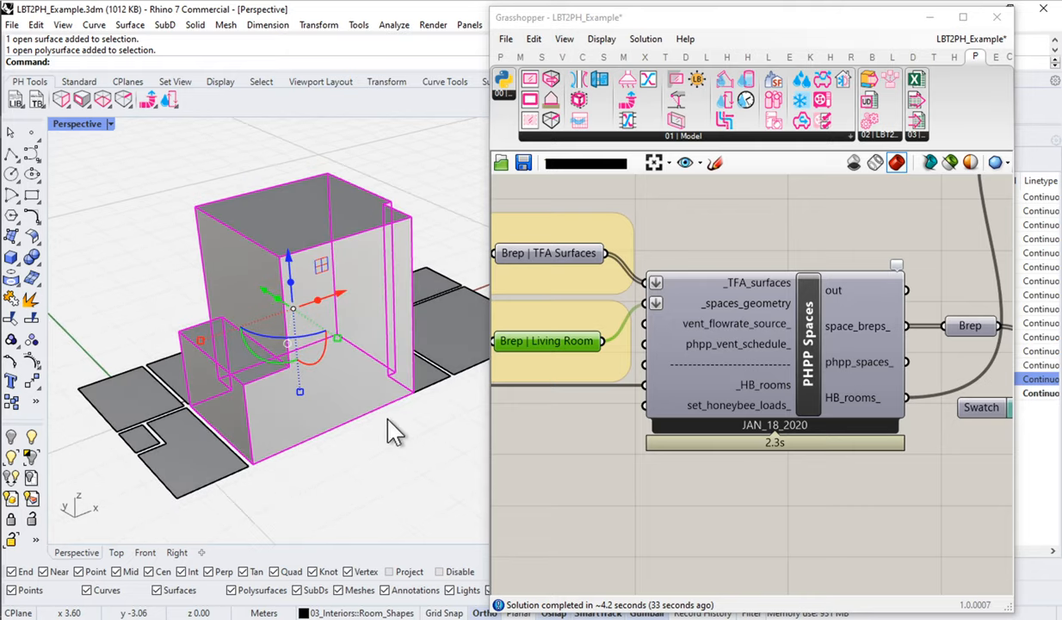
mouse_move(397, 434)
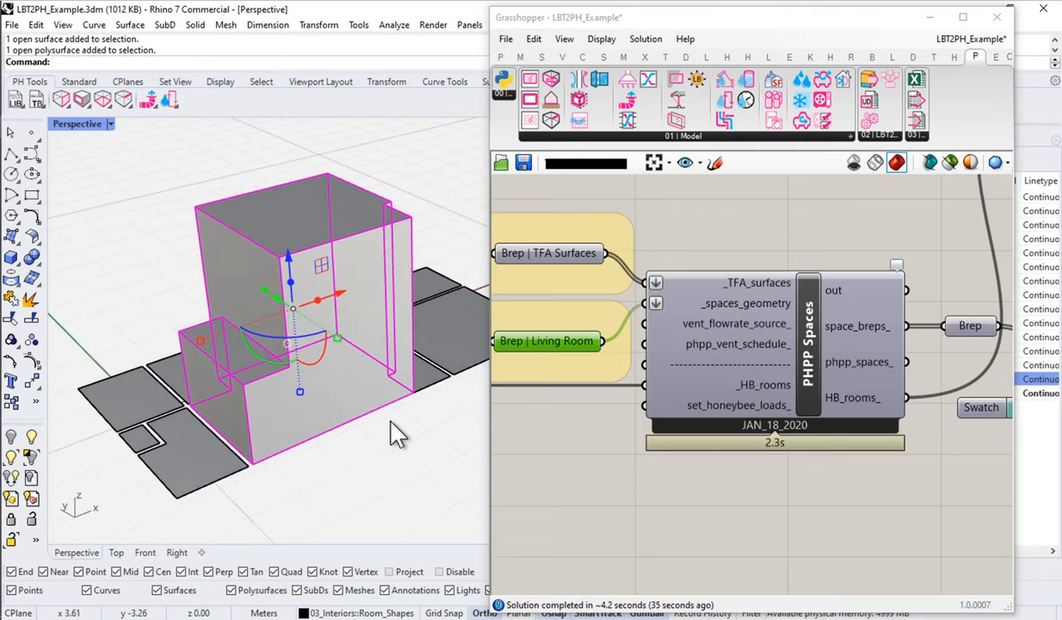
mouse_move(442, 412)
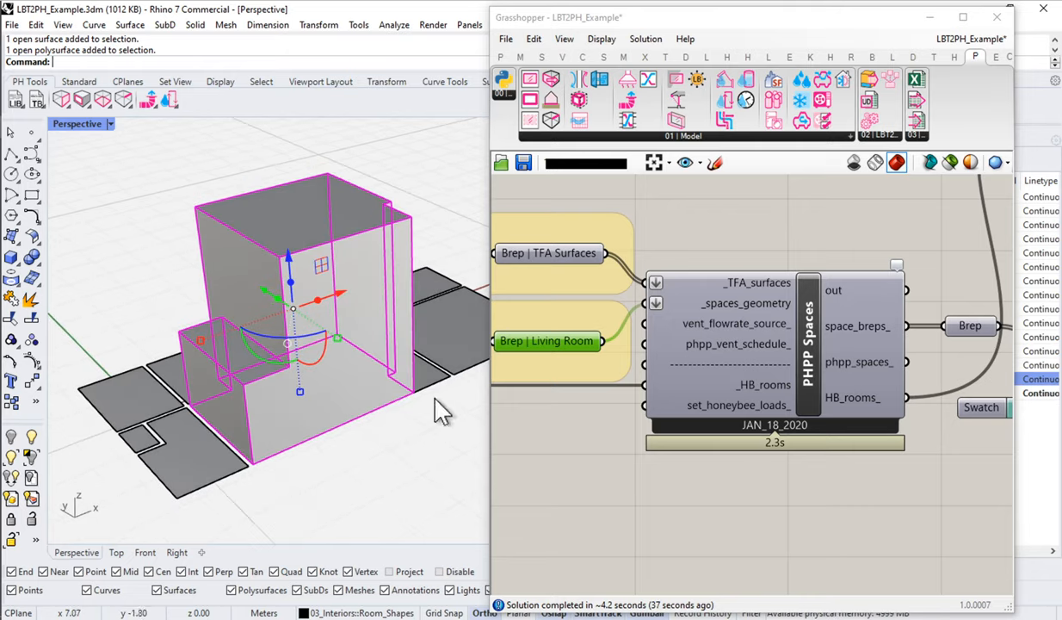
mouse_move(284, 262)
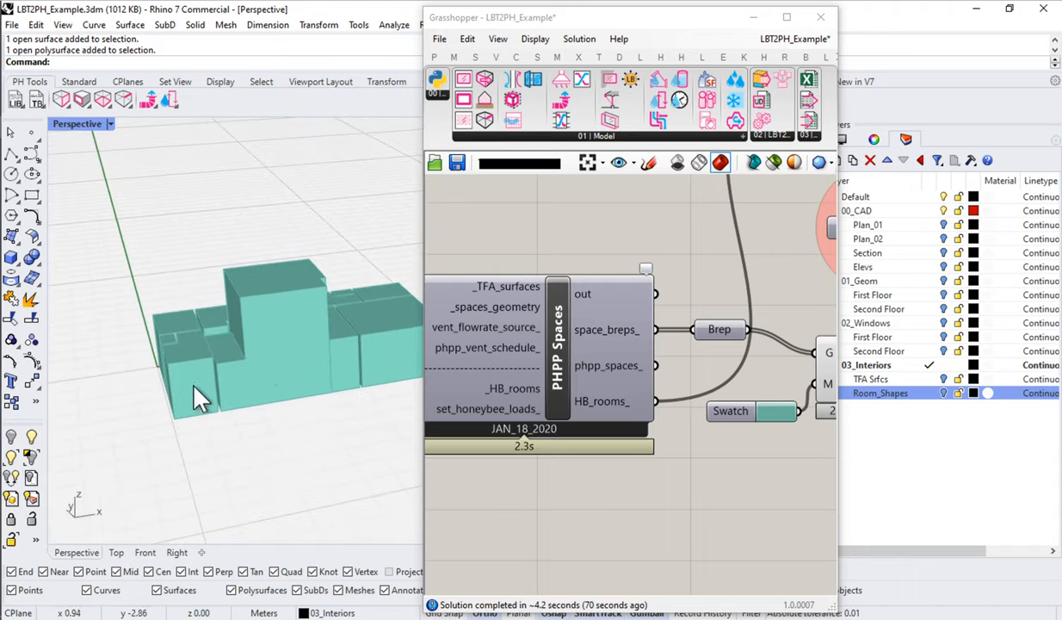
Step: Bring the space preview components into view and orbit around the coloured PHPP spaces
drag(198, 400, 323, 366)
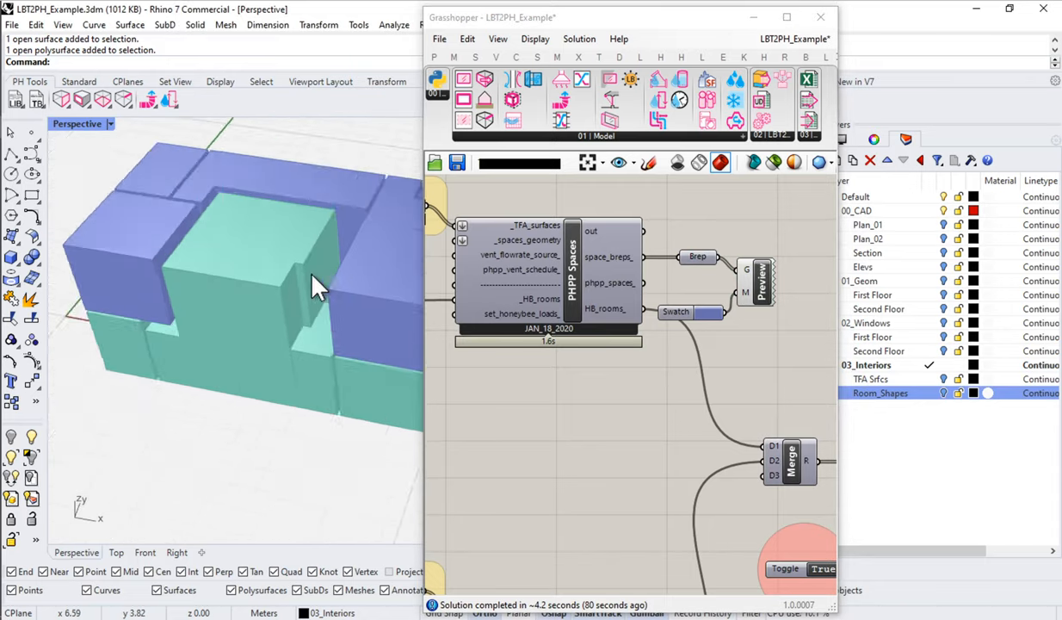
drag(314, 289, 353, 332)
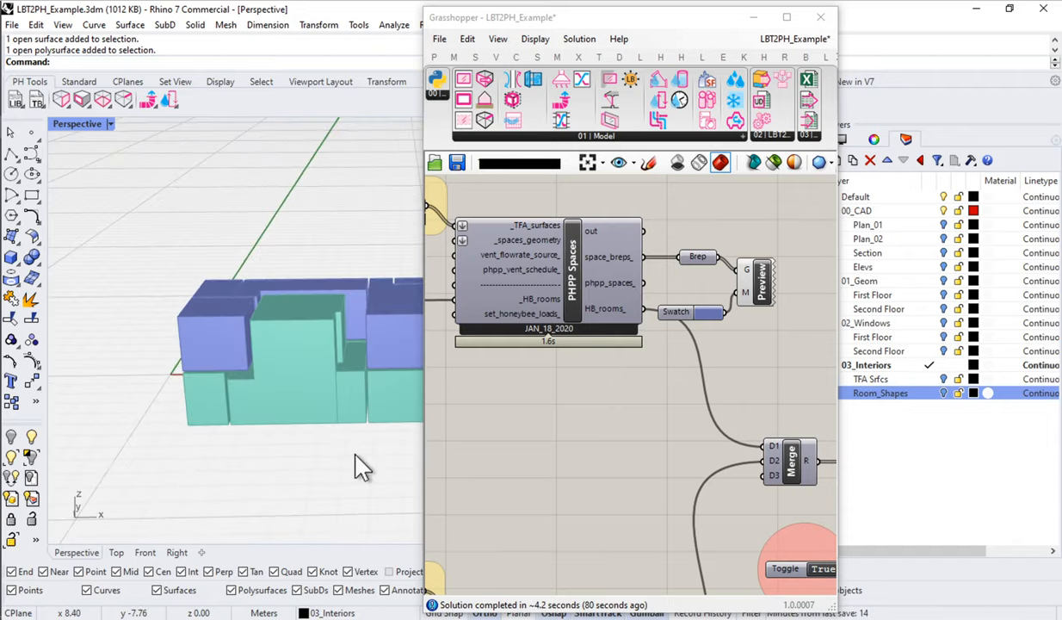
drag(362, 469, 288, 376)
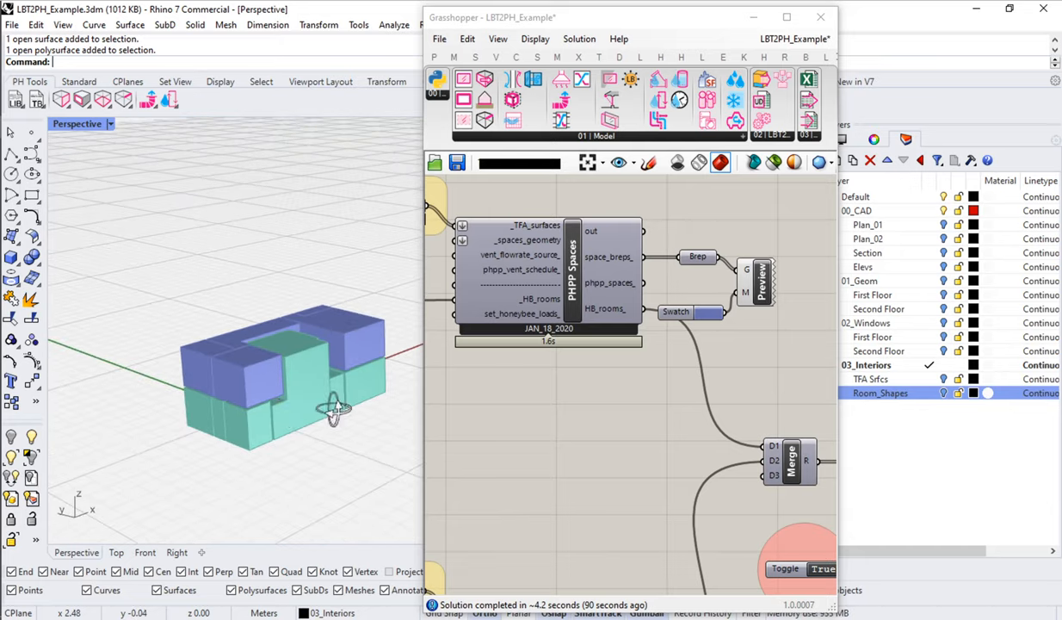
drag(334, 409, 293, 381)
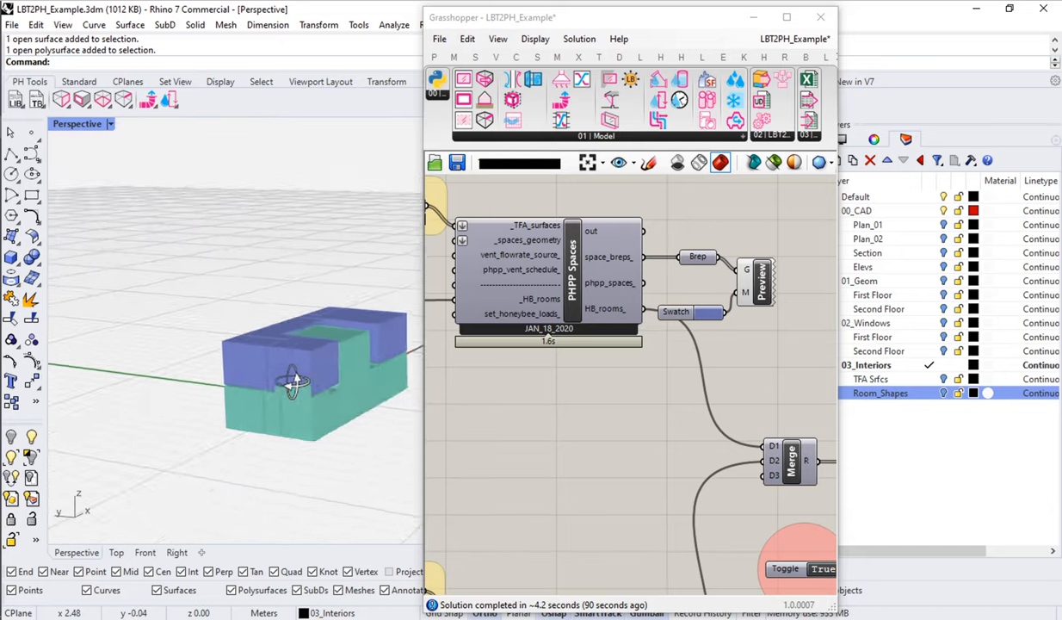
drag(297, 383, 271, 353)
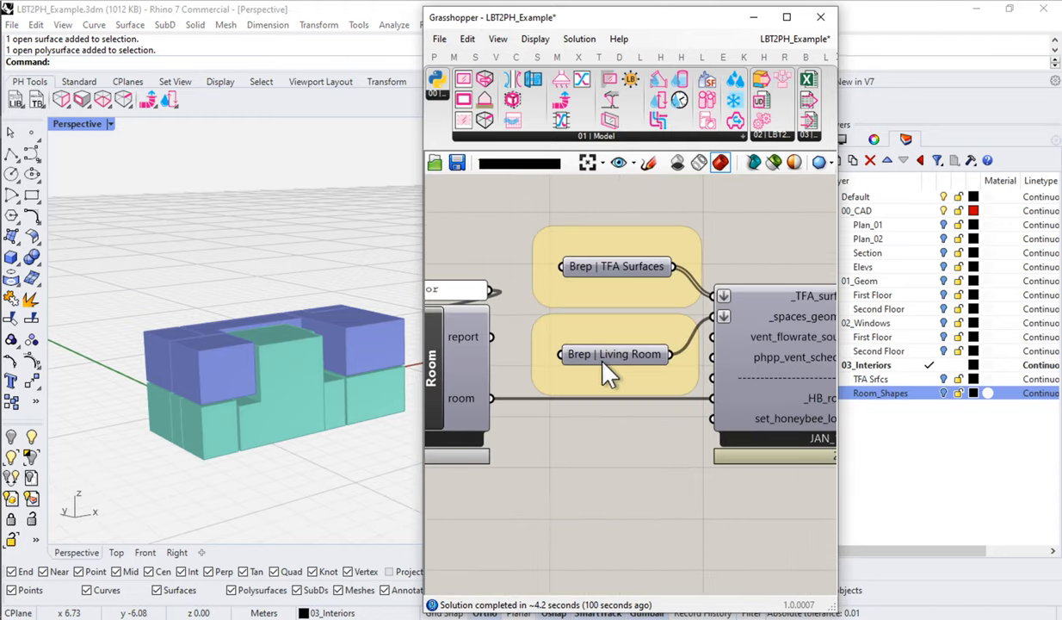
mouse_move(613, 351)
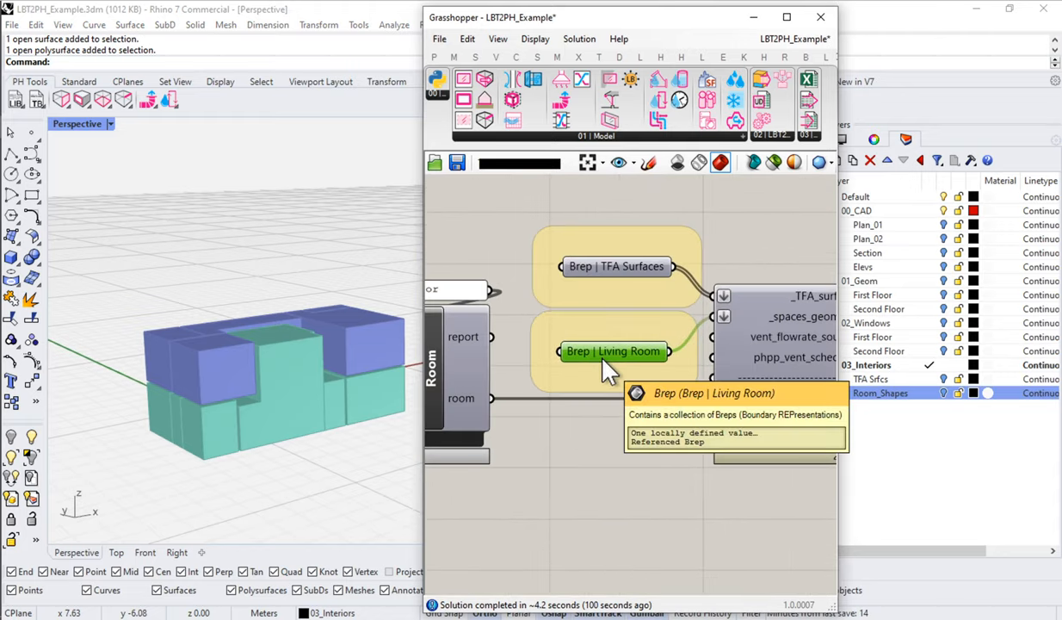
Step: Check the Living Room parameter's options and close them without changes
right_click(613, 351)
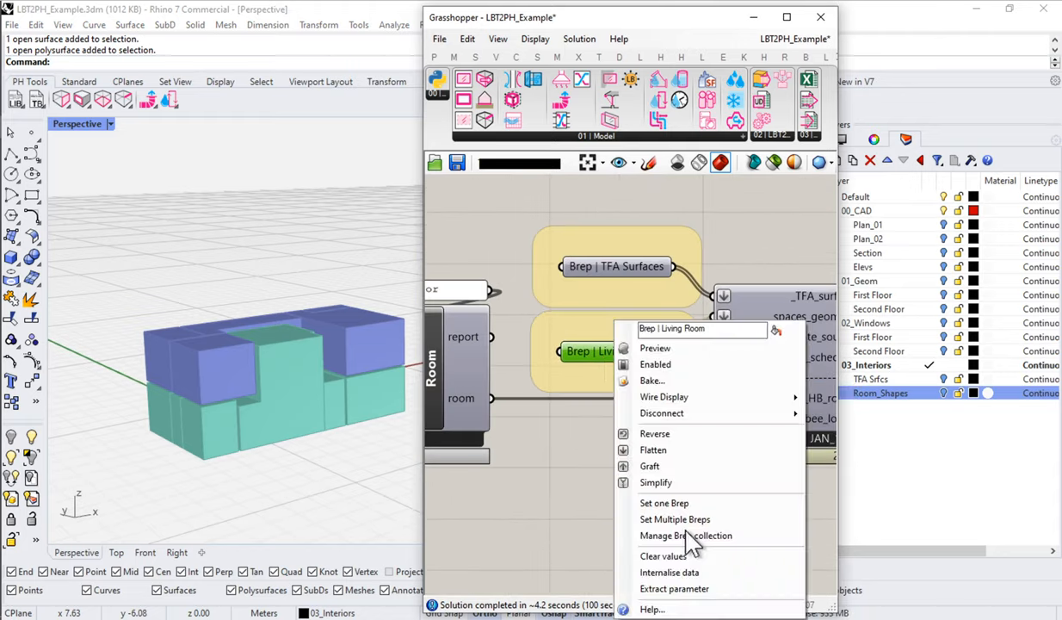
click(603, 422)
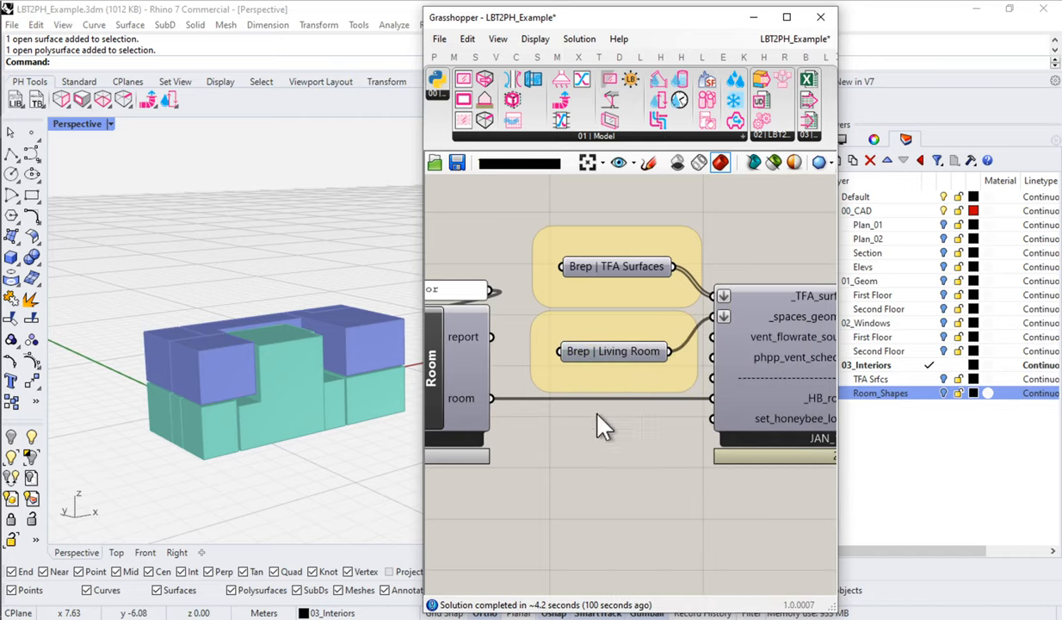
mouse_move(654, 404)
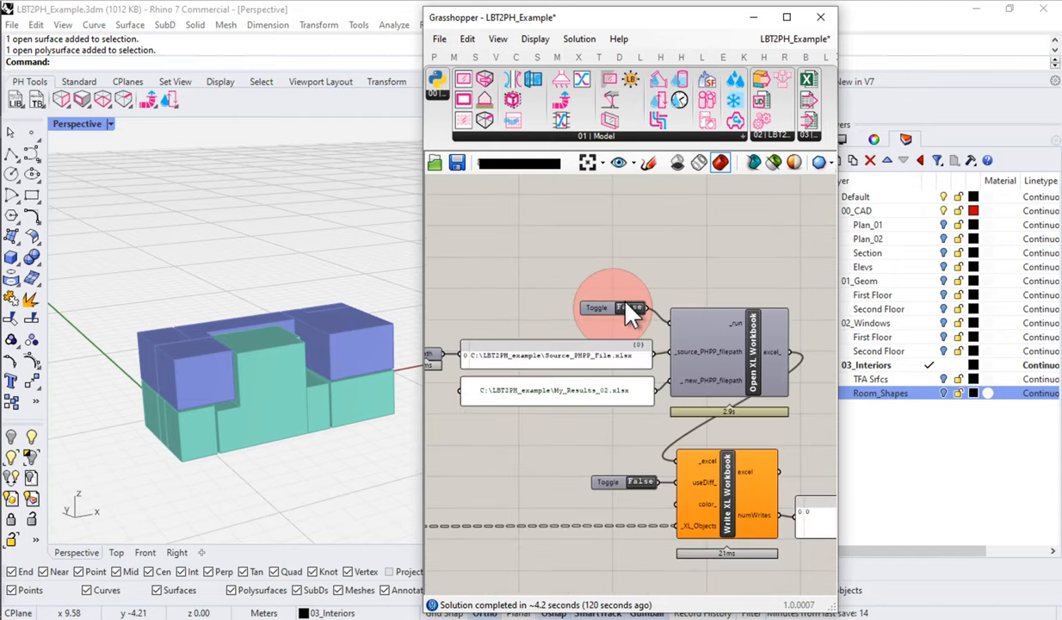
Step: Export the spaces to PHPP and check the Ventilation sheet's 322 net air volume
click(613, 308)
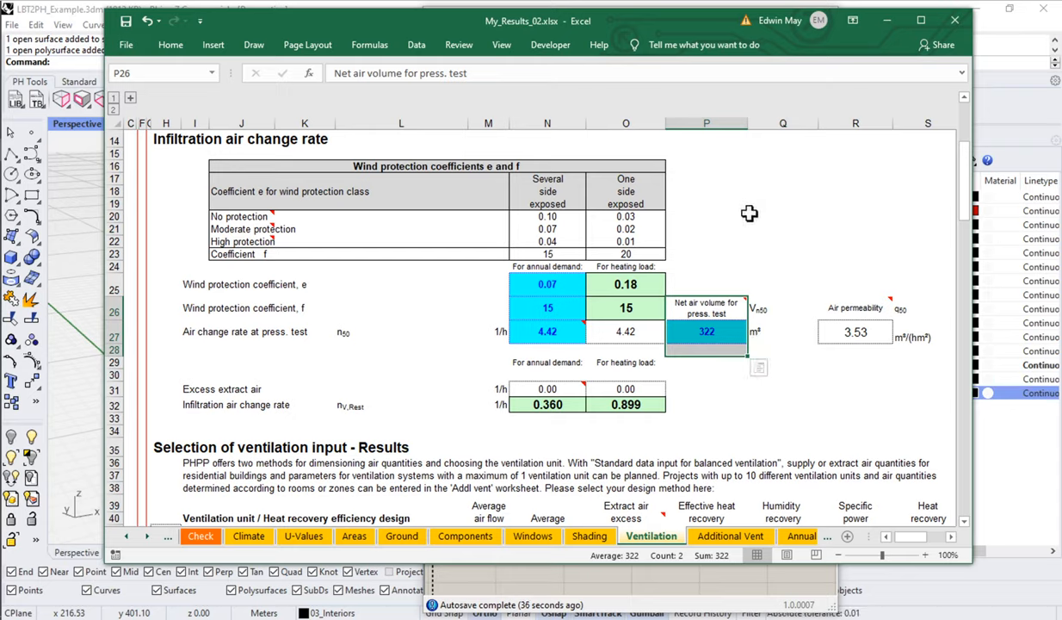
mouse_move(766, 213)
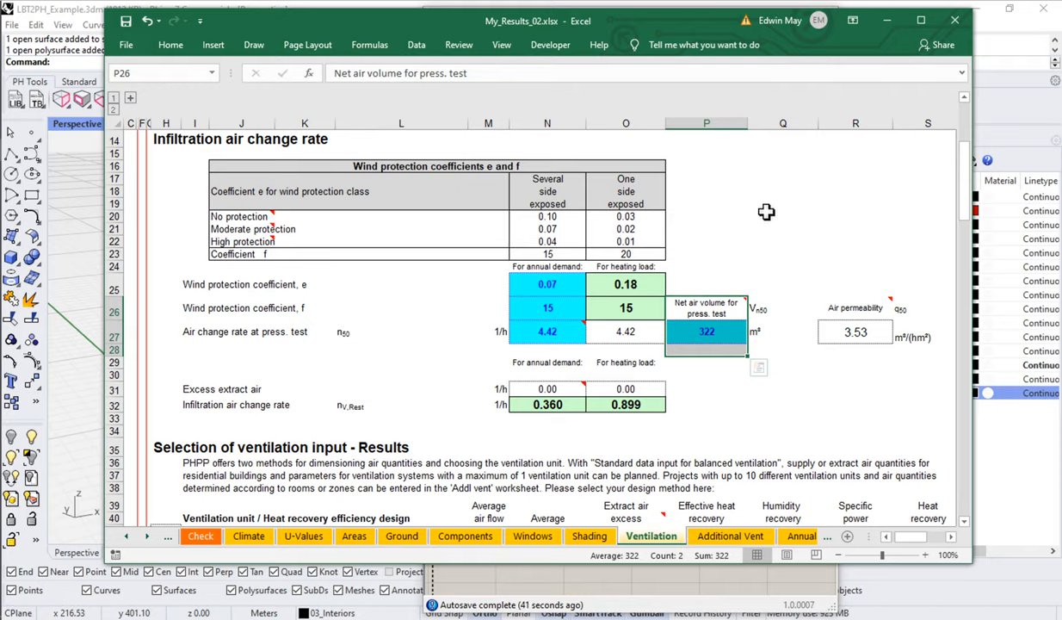
mouse_move(555, 356)
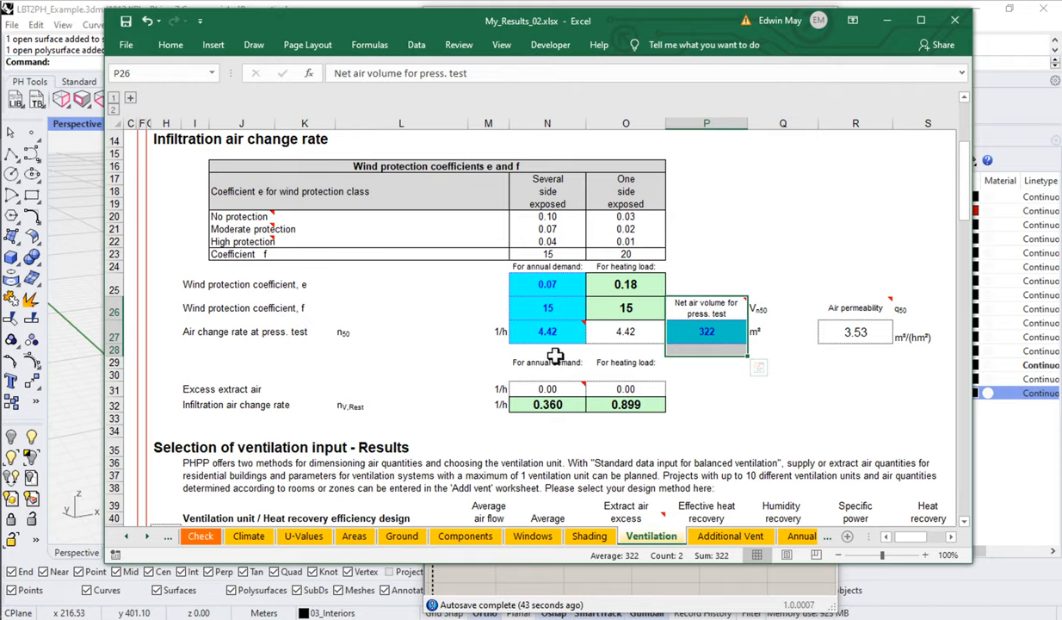
click(354, 535)
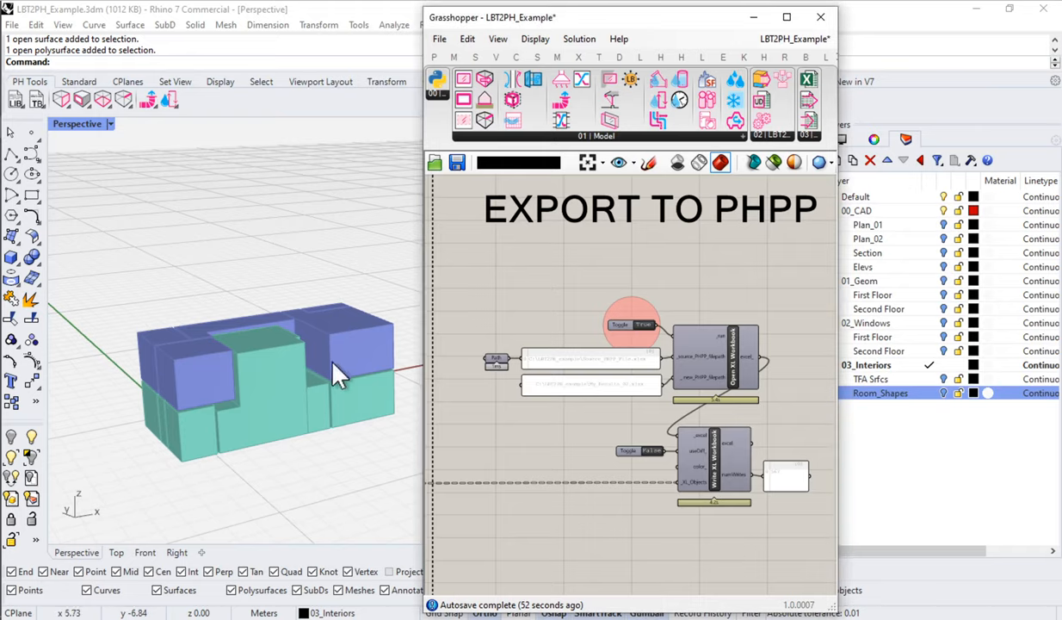
mouse_move(218, 368)
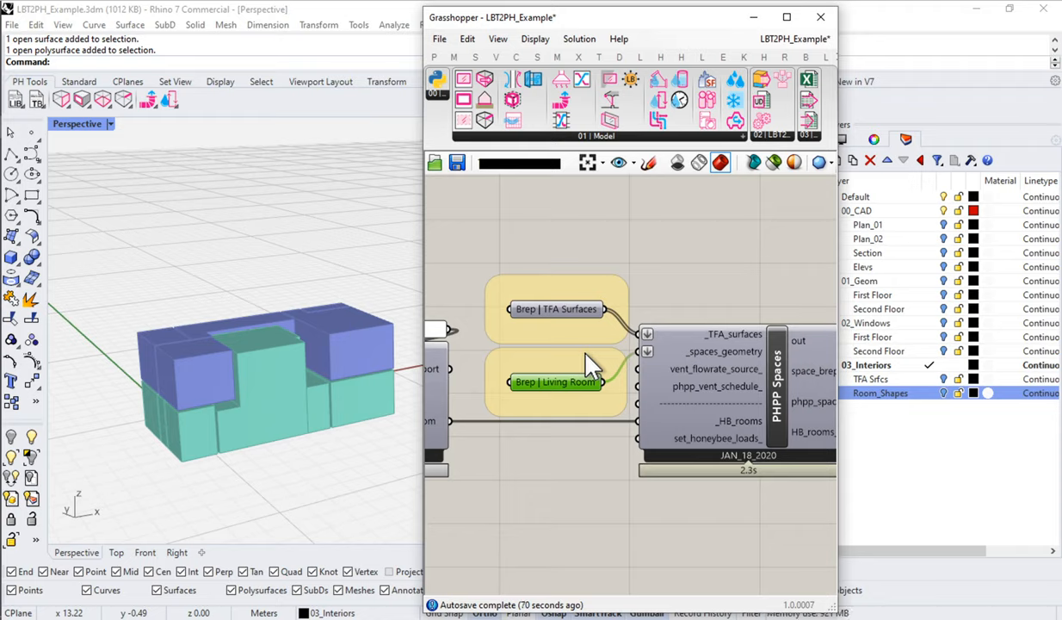
mouse_move(551, 406)
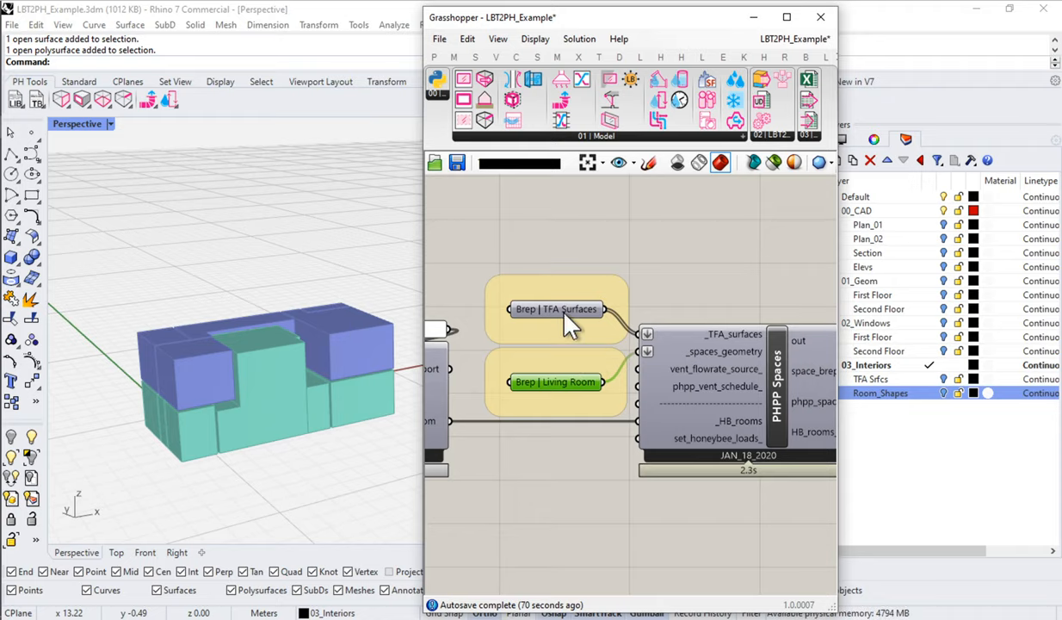
mouse_move(568, 323)
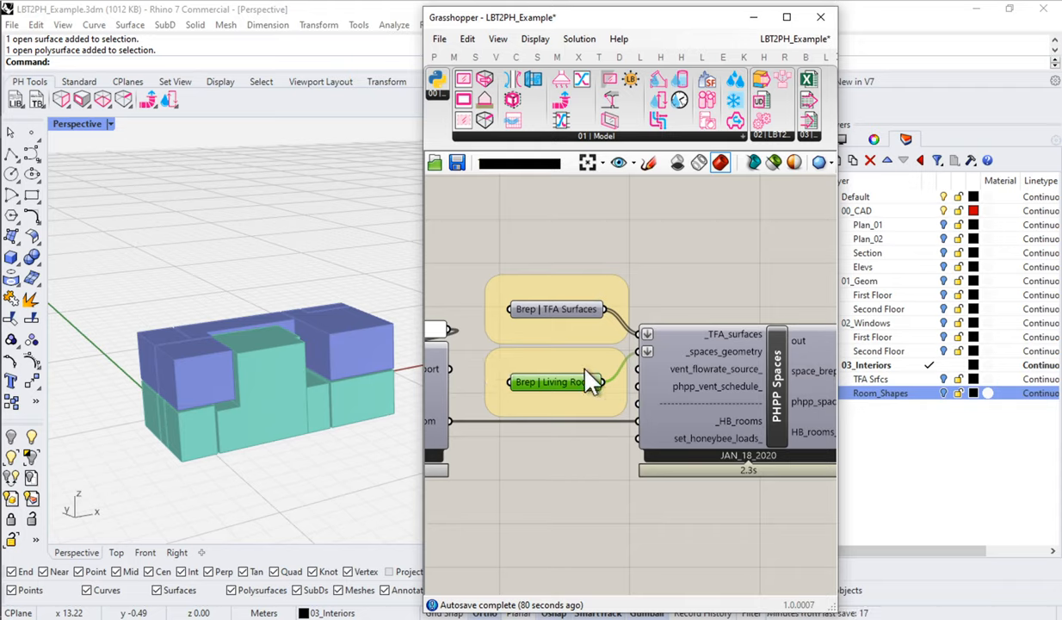
mouse_move(564, 396)
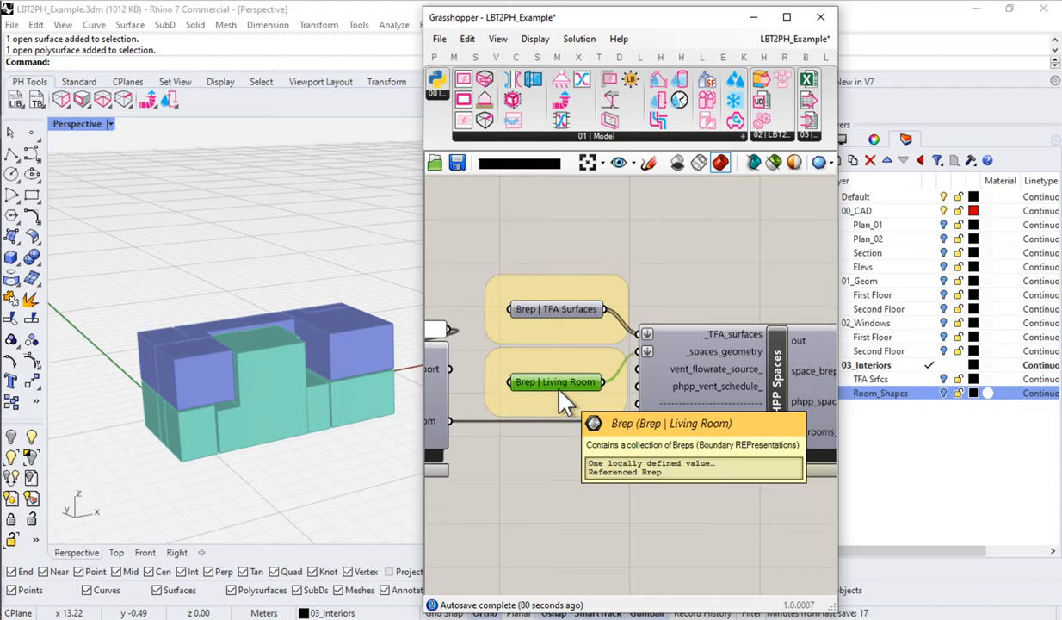